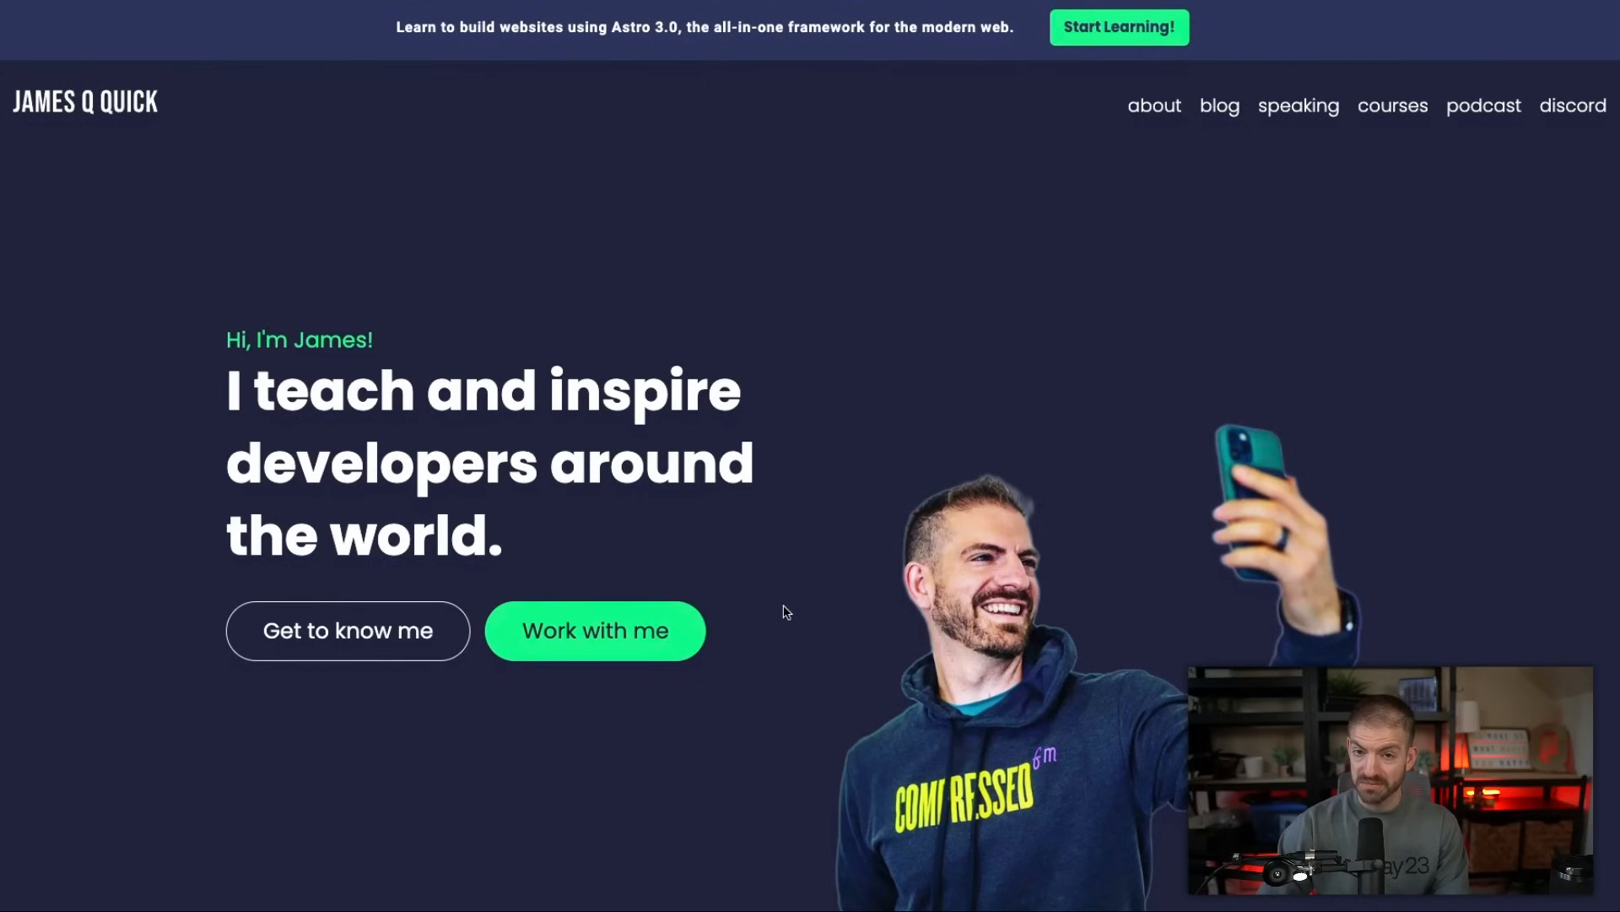
- Review the exported POST handler in subscribe.ts and its request flow
scroll("down", 3)
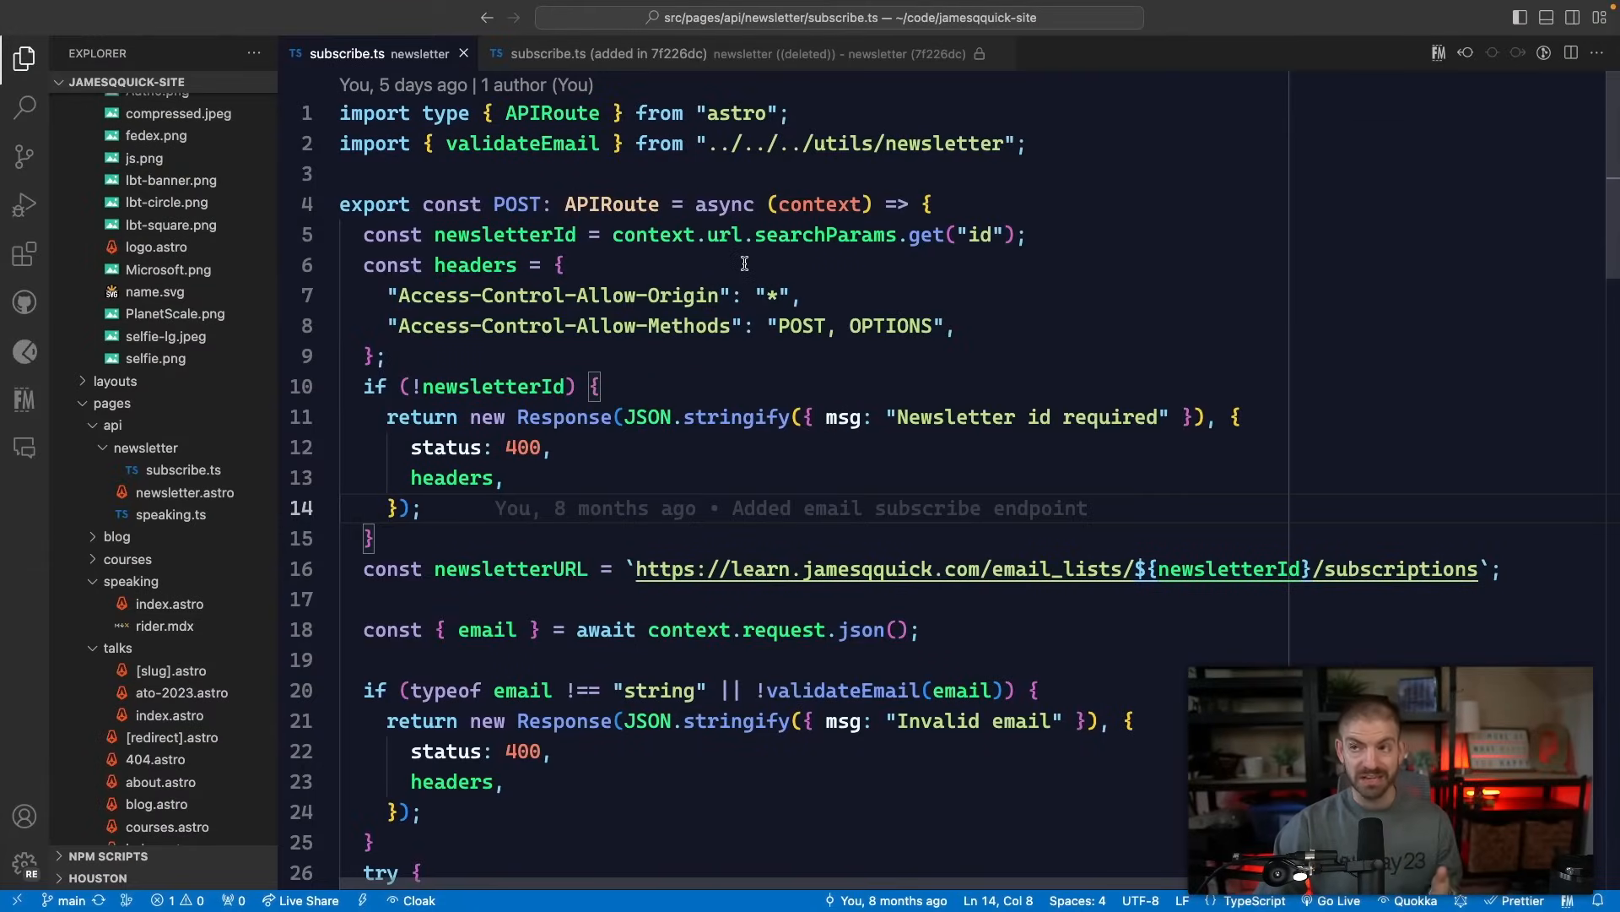
double_click(518, 205)
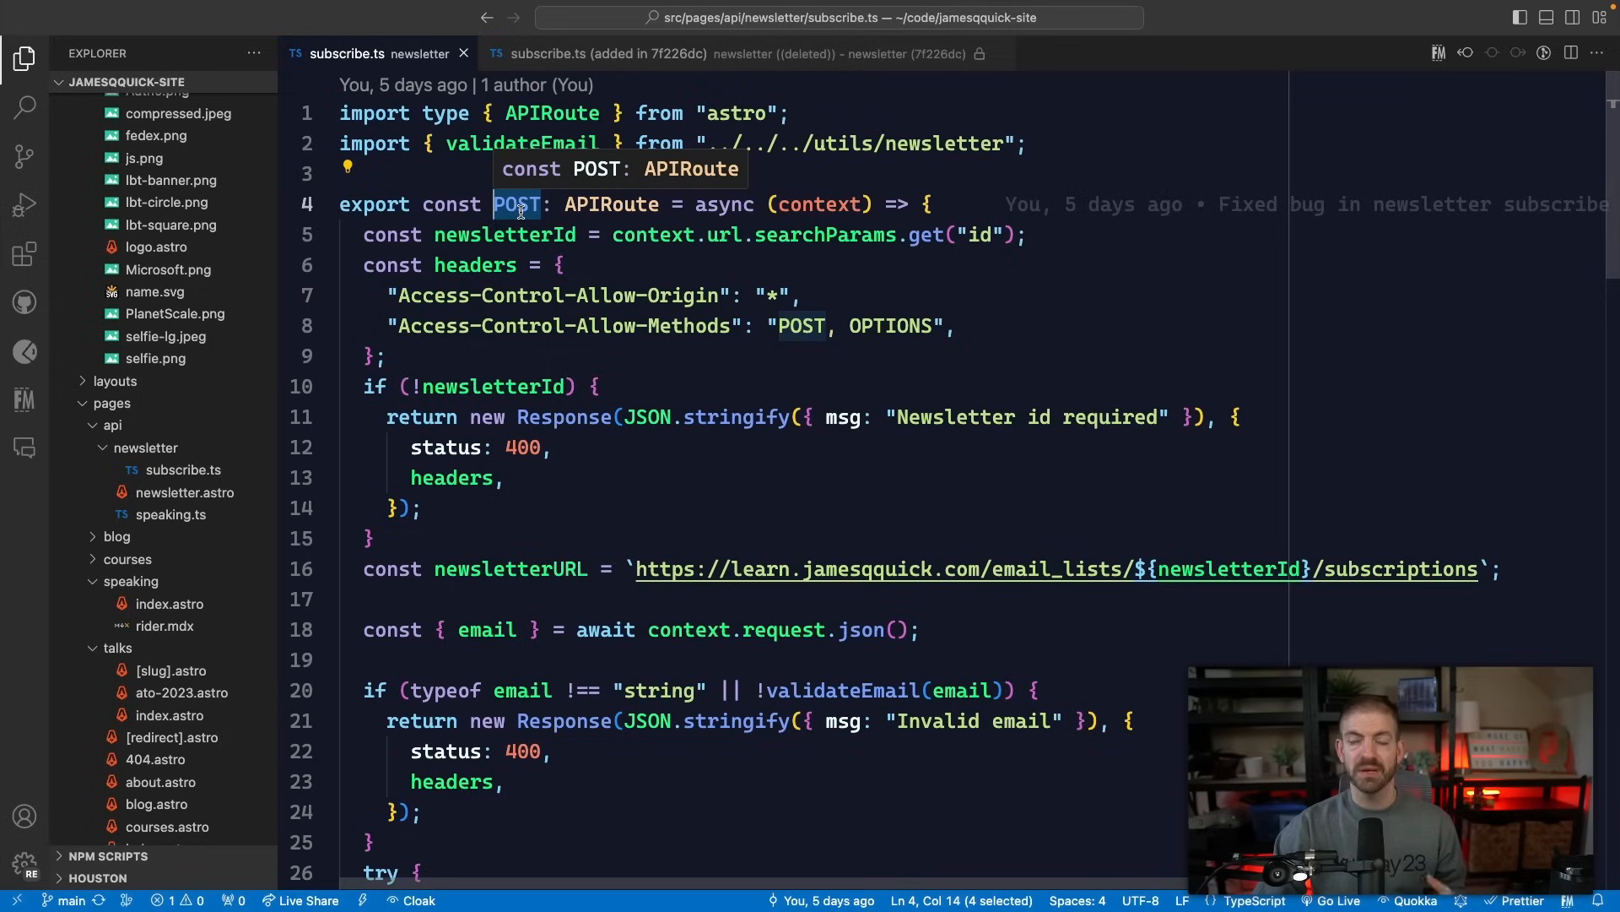
type("post")
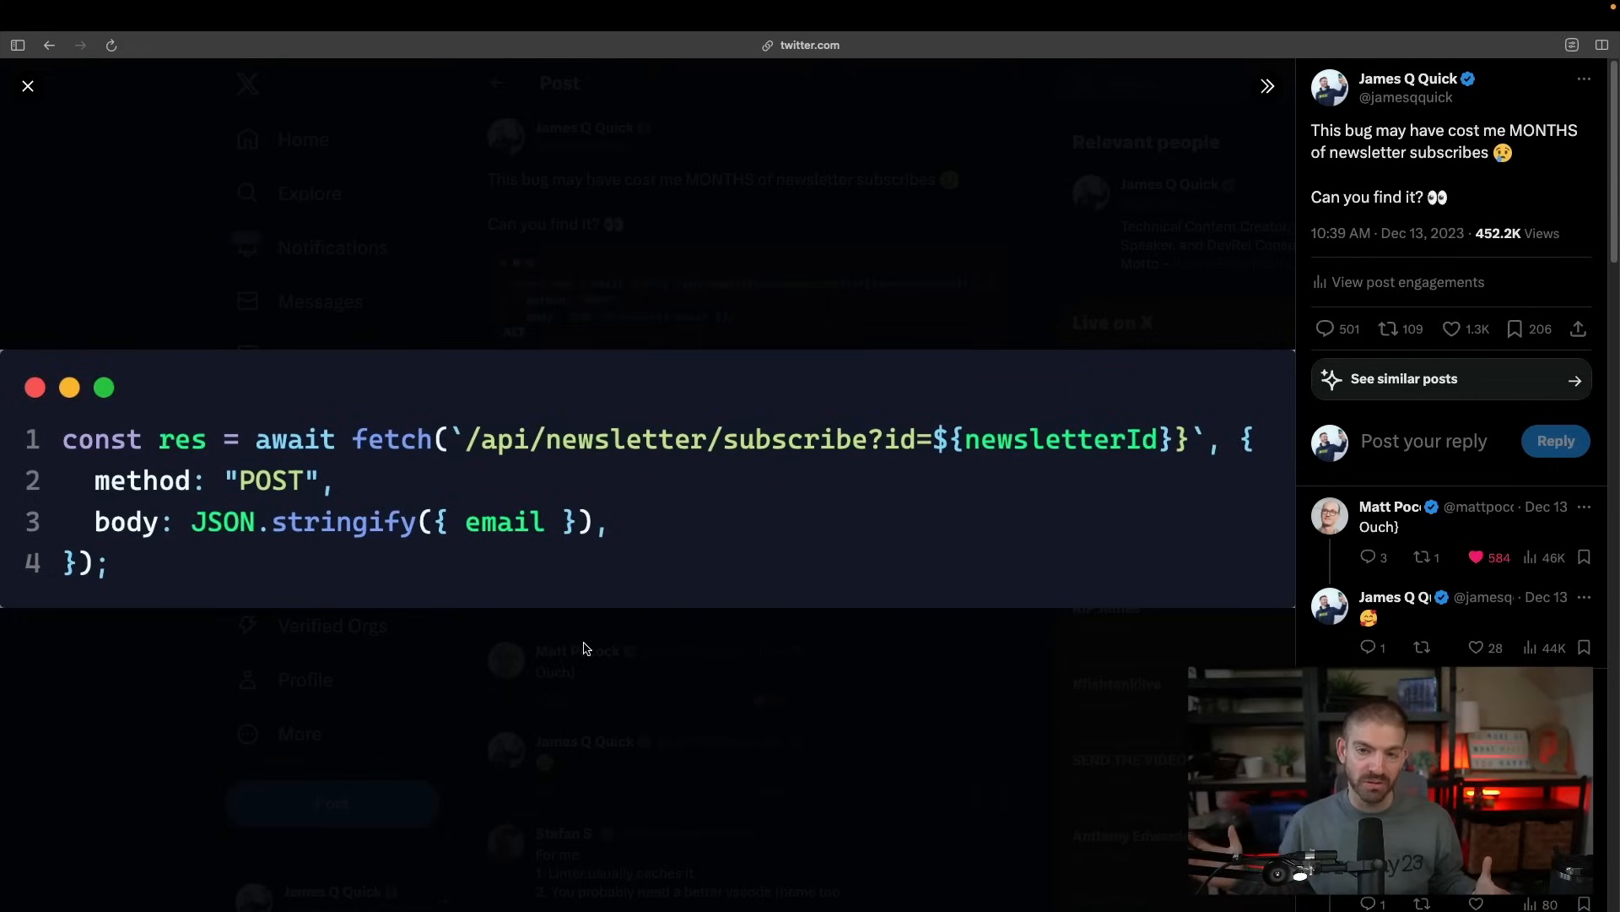
scroll("down", 3)
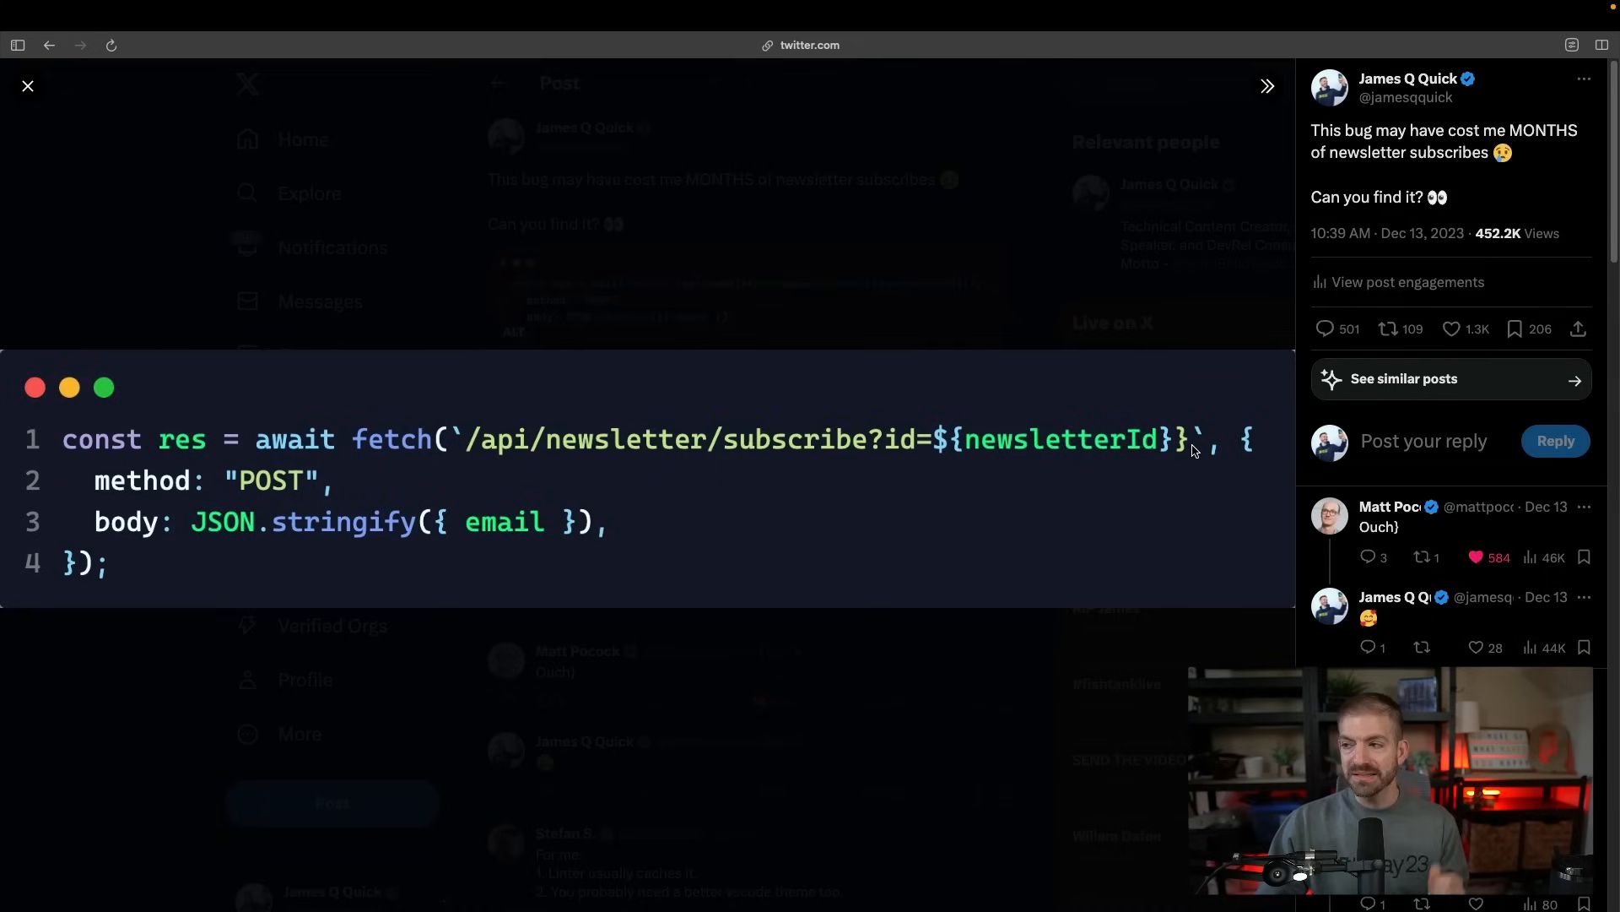
mouse_move(579, 434)
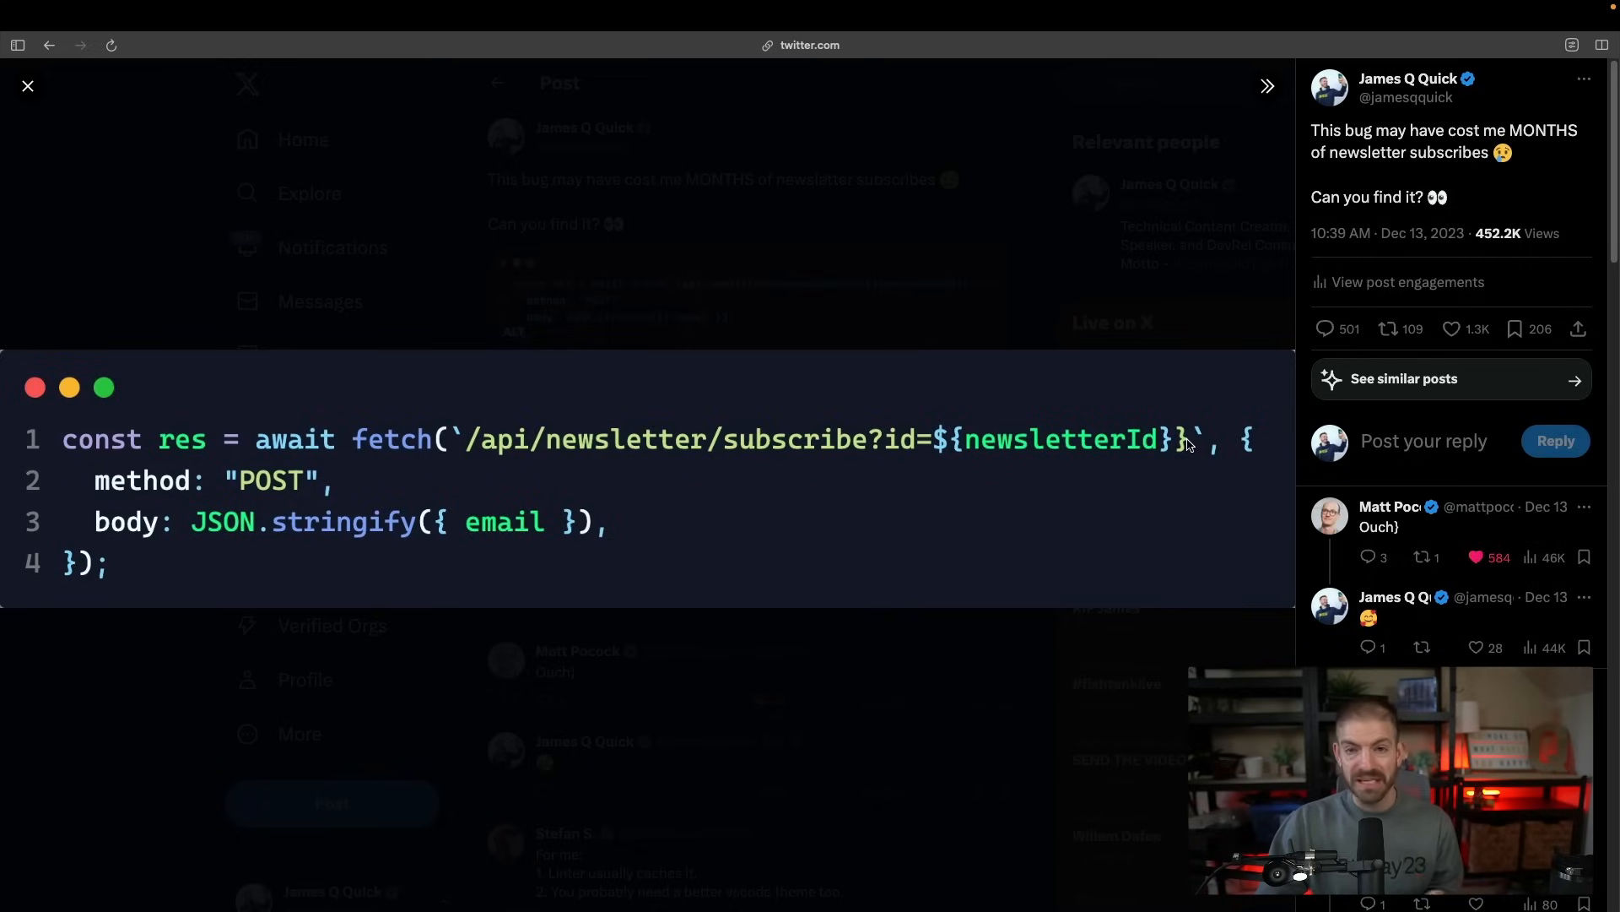
mouse_move(939, 444)
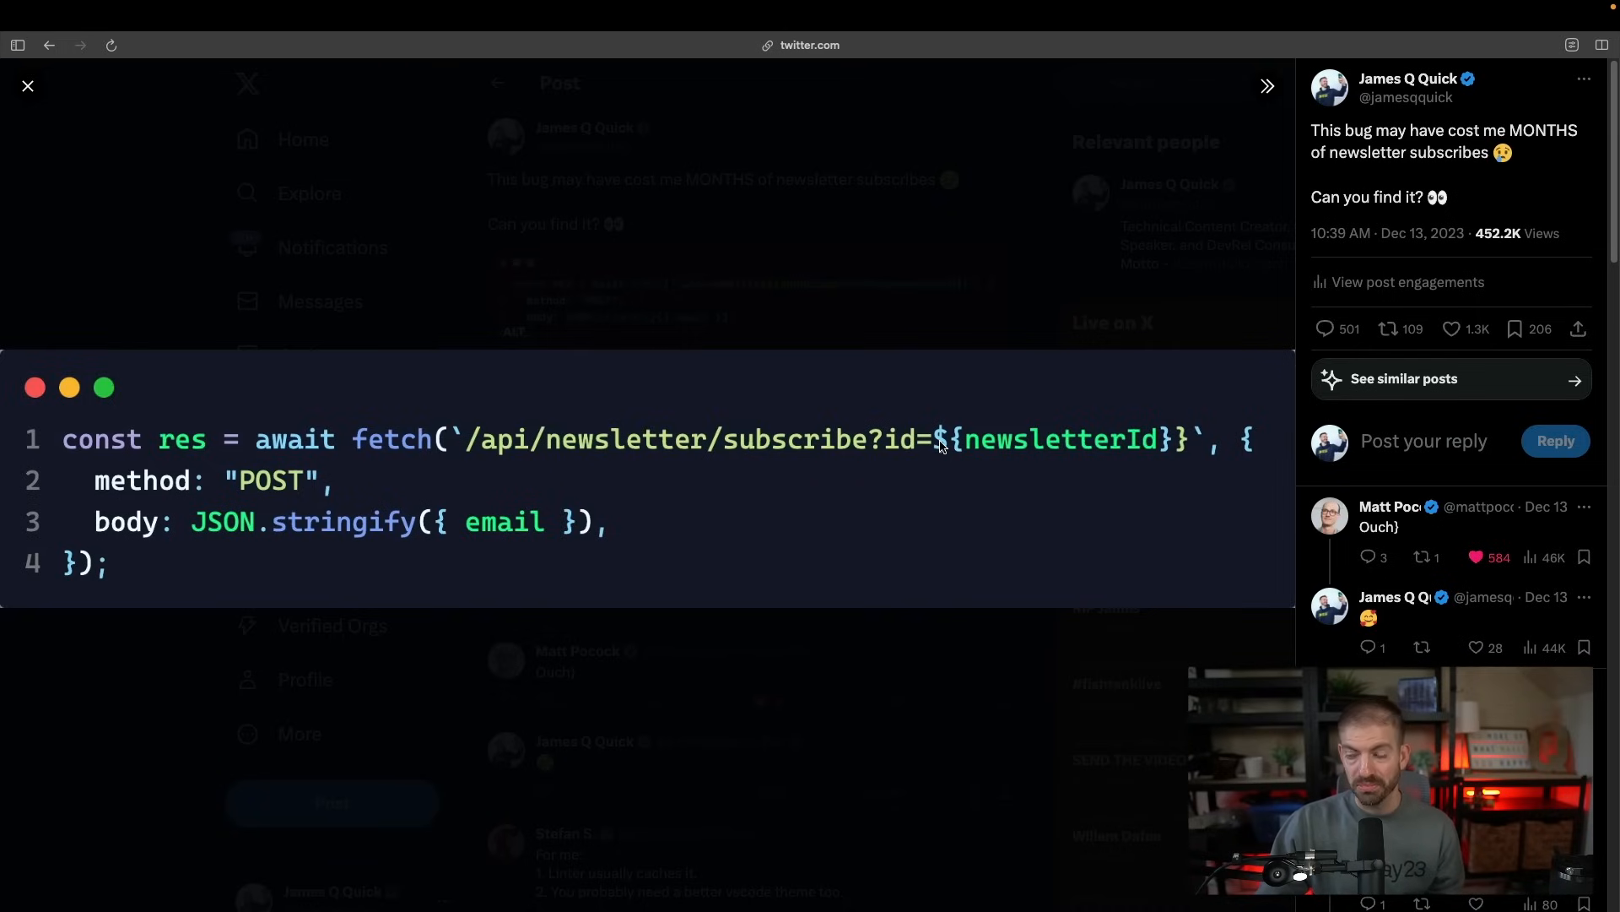
mouse_move(1046, 444)
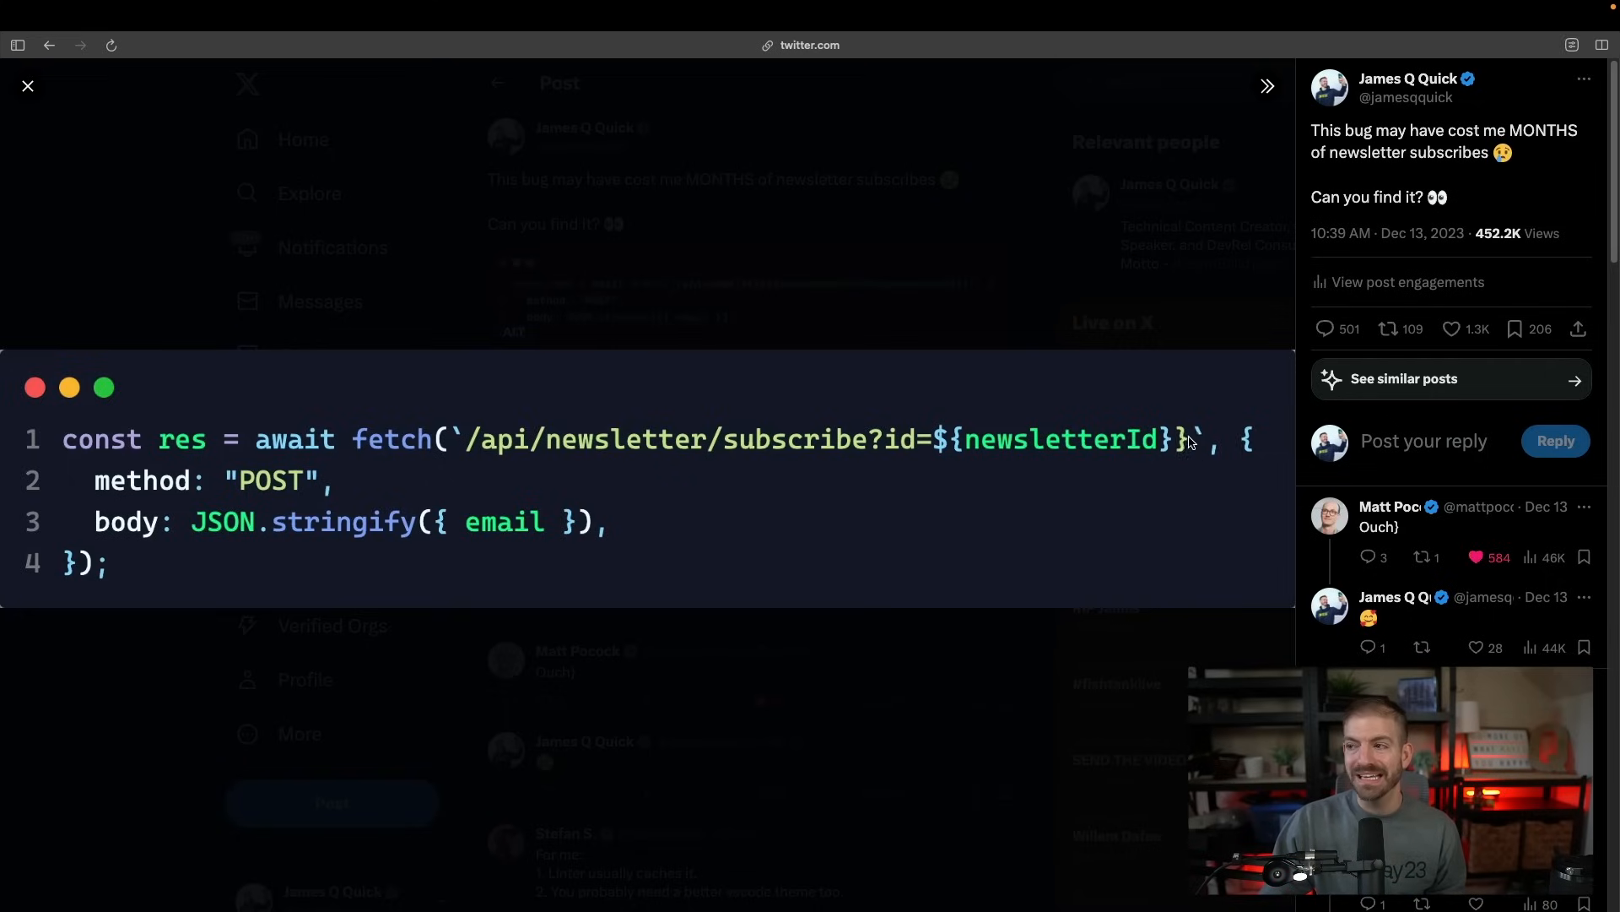
mouse_move(748, 446)
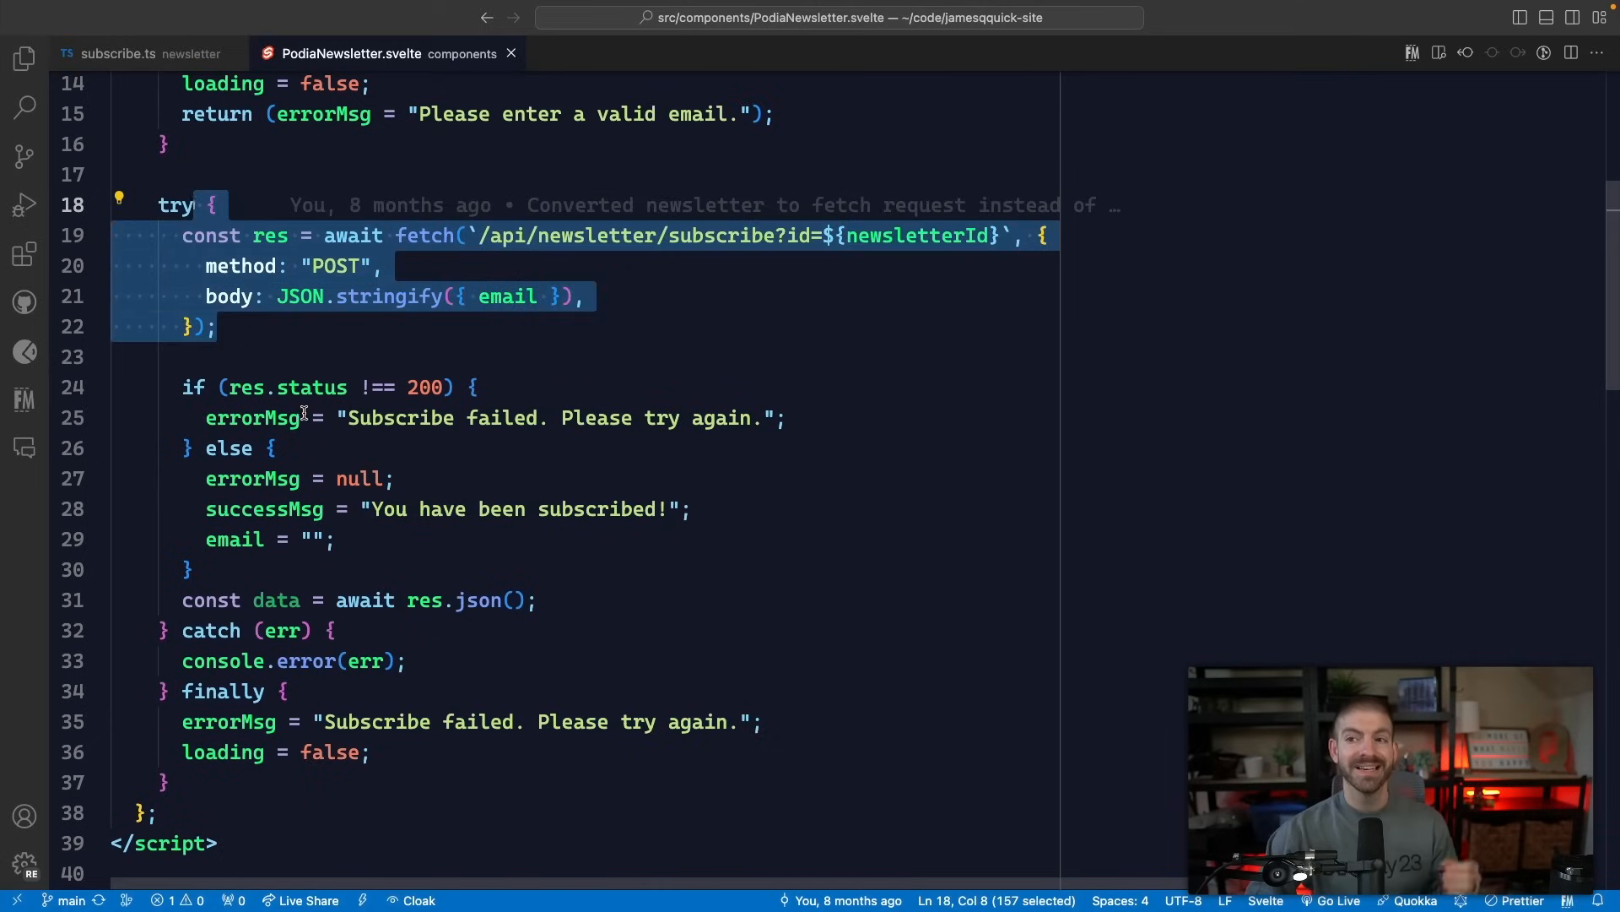
- Inspect the subscribe-failed error and move to the end of the fetch subscribe URL in PodiaNewsletter.svelte
left_click(550, 417)
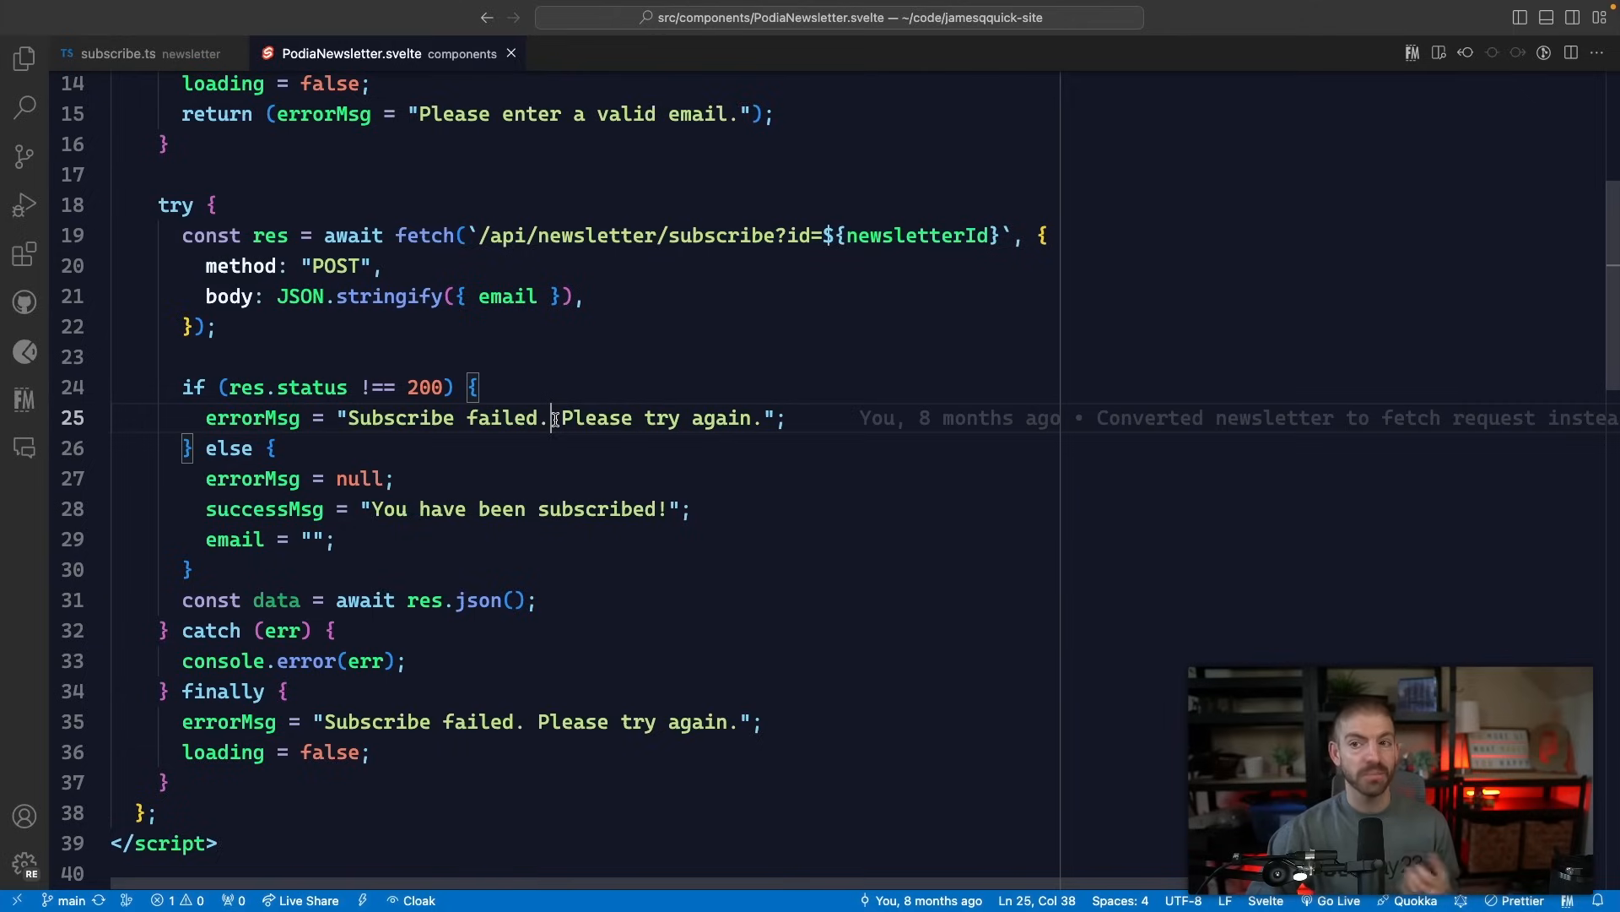
mouse_move(390, 523)
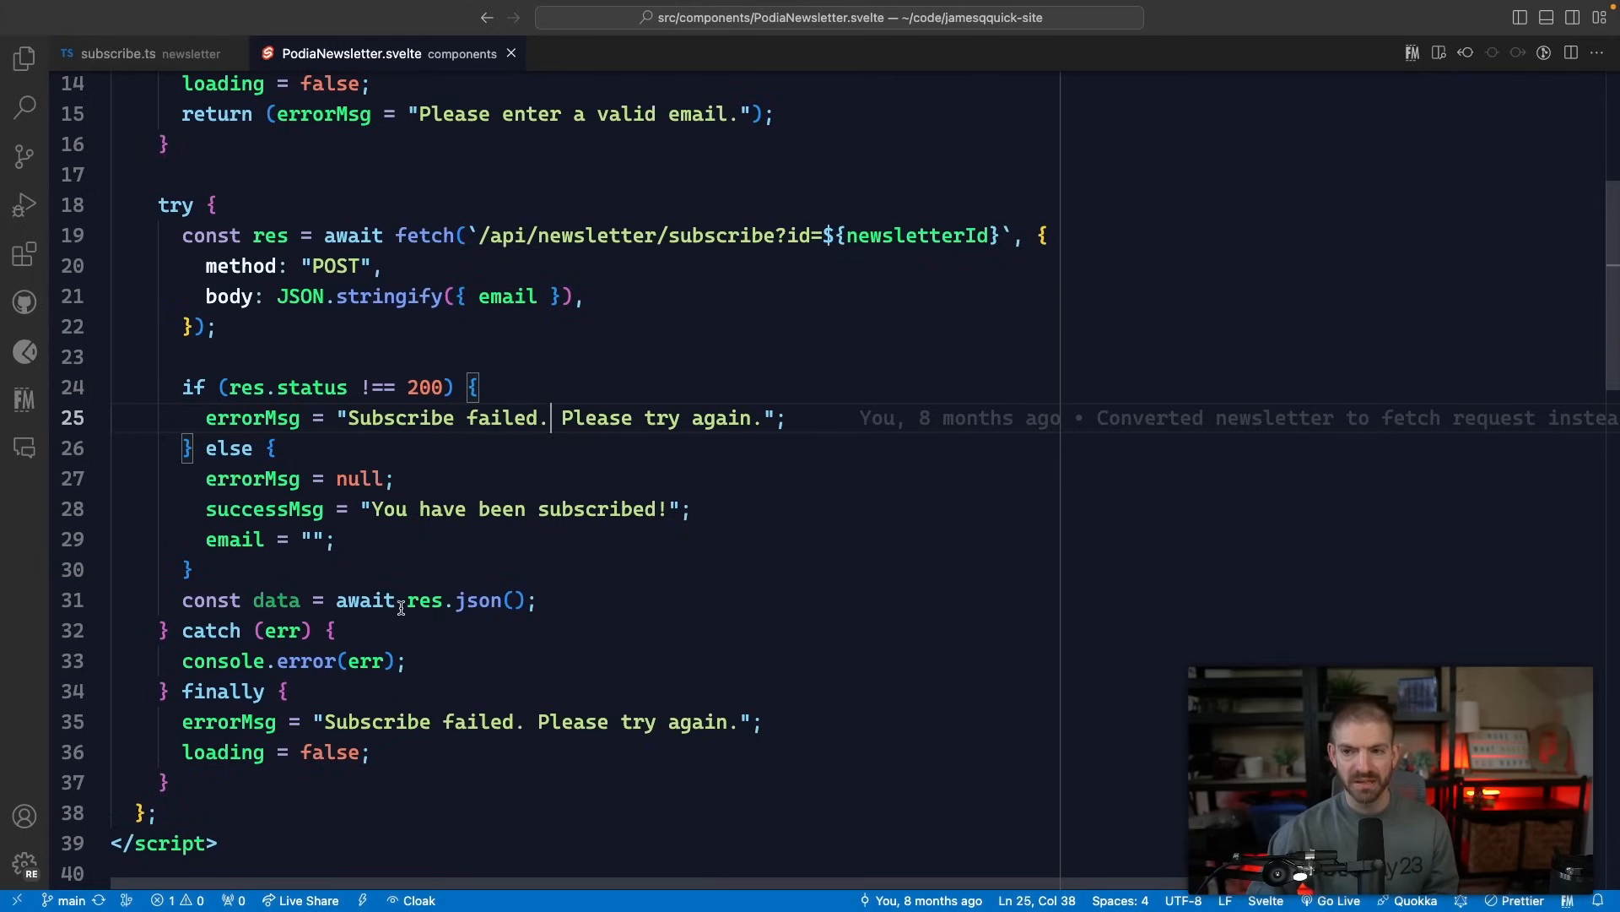
left_click(366, 600)
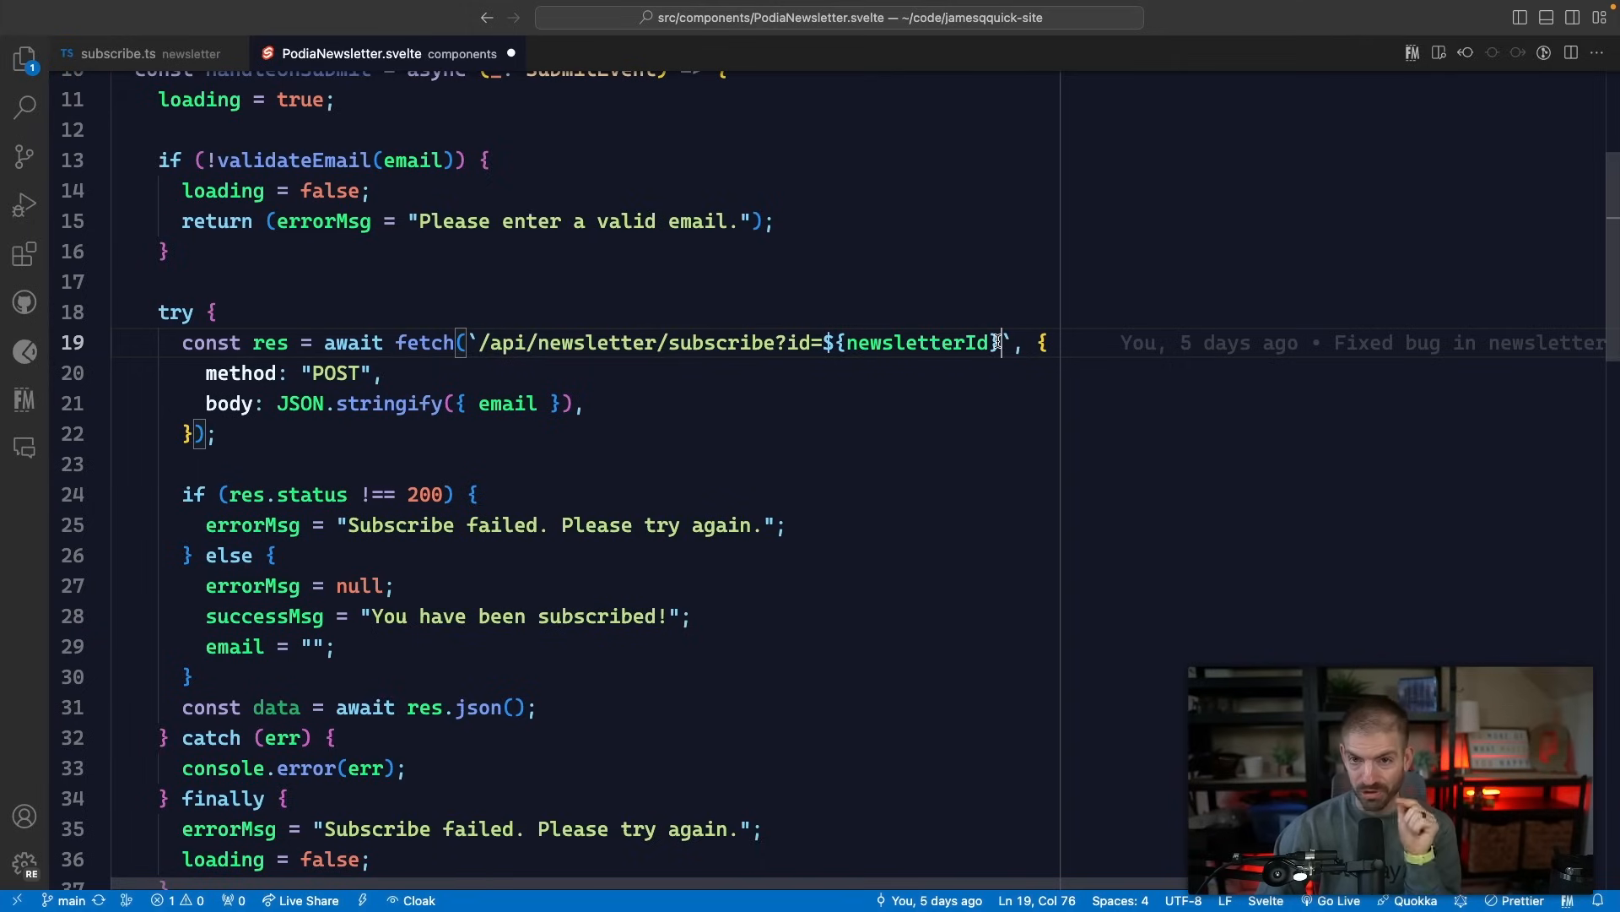
left_click(121, 52)
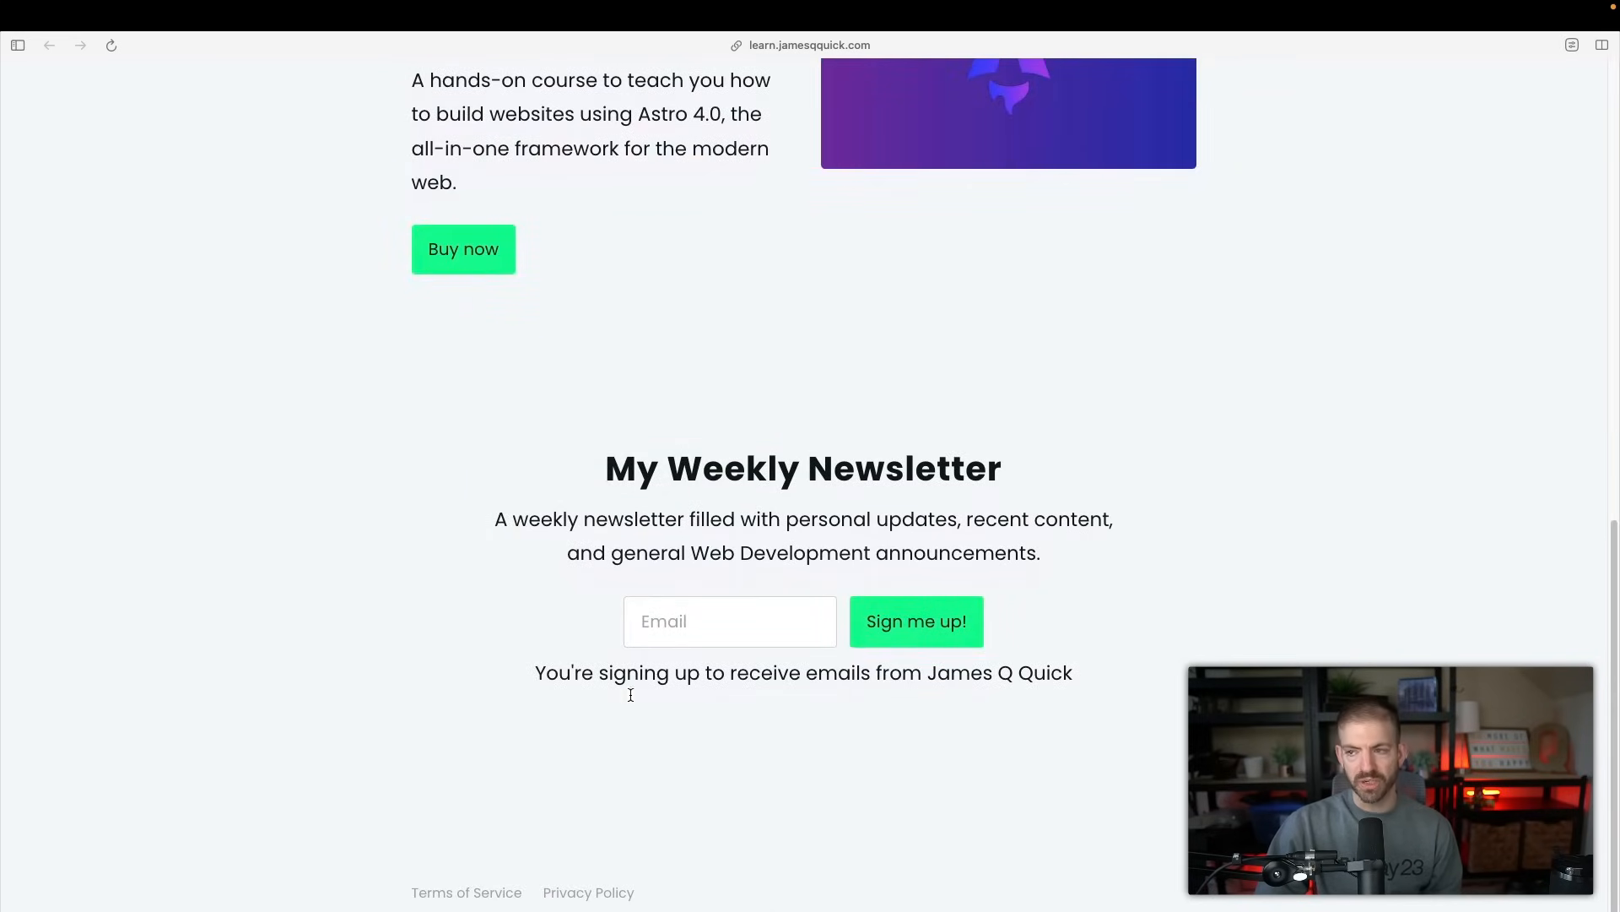
- Bring up DevTools on the learn.jamesqquick.com My Weekly Newsletter sign-up page
key("f12")
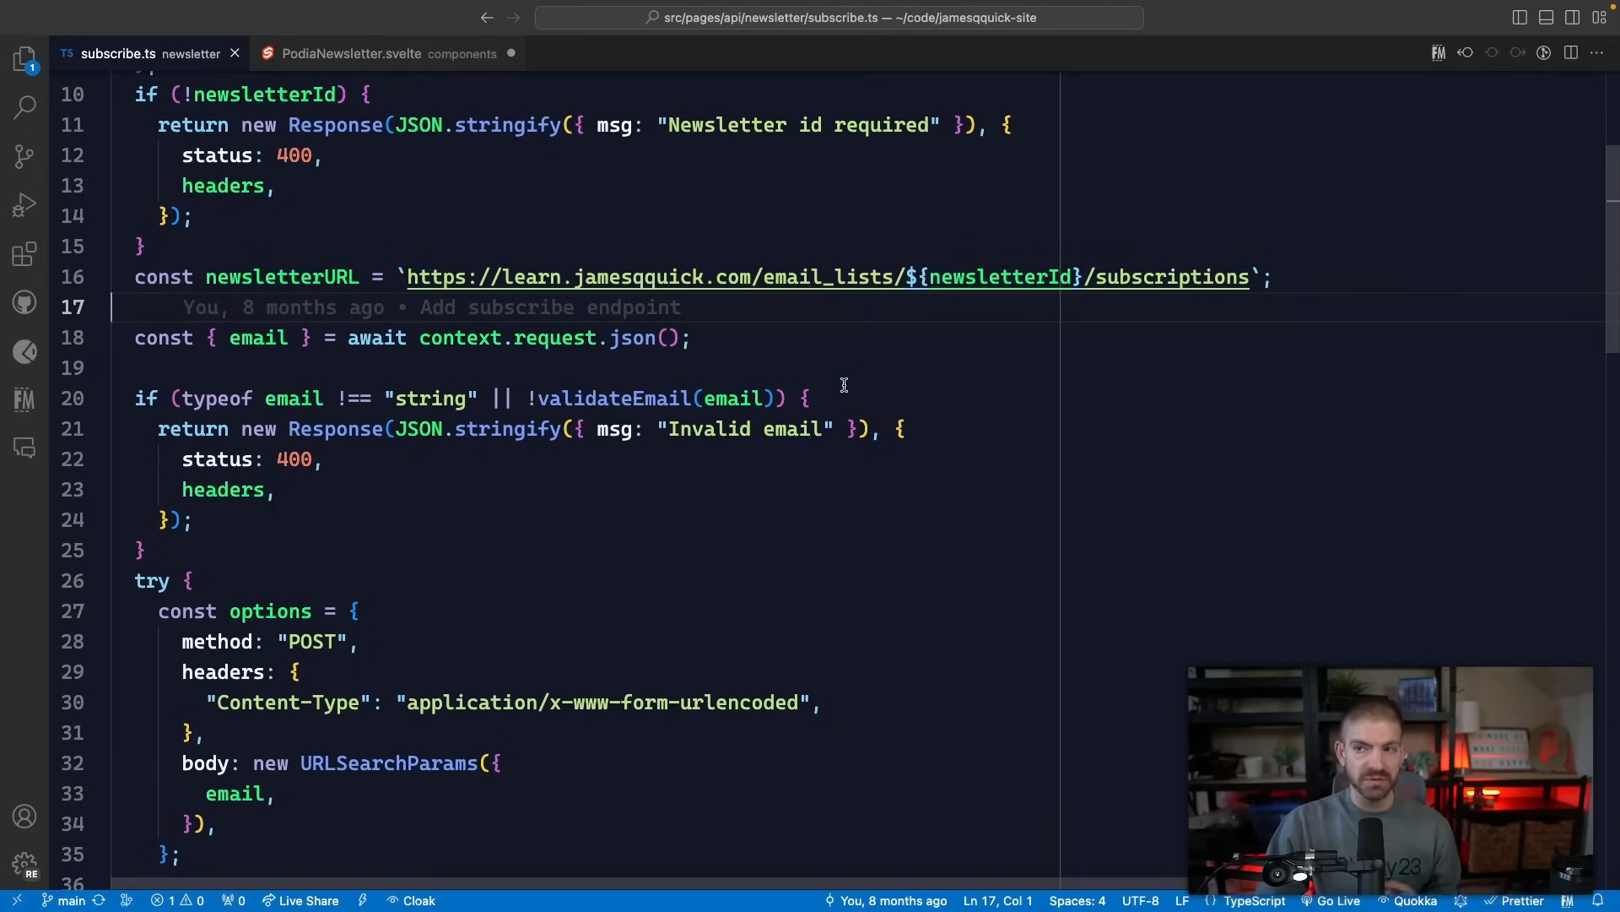
- Remove the unused const data = await res.text() line and select the non-200 status block
scroll("down", 3)
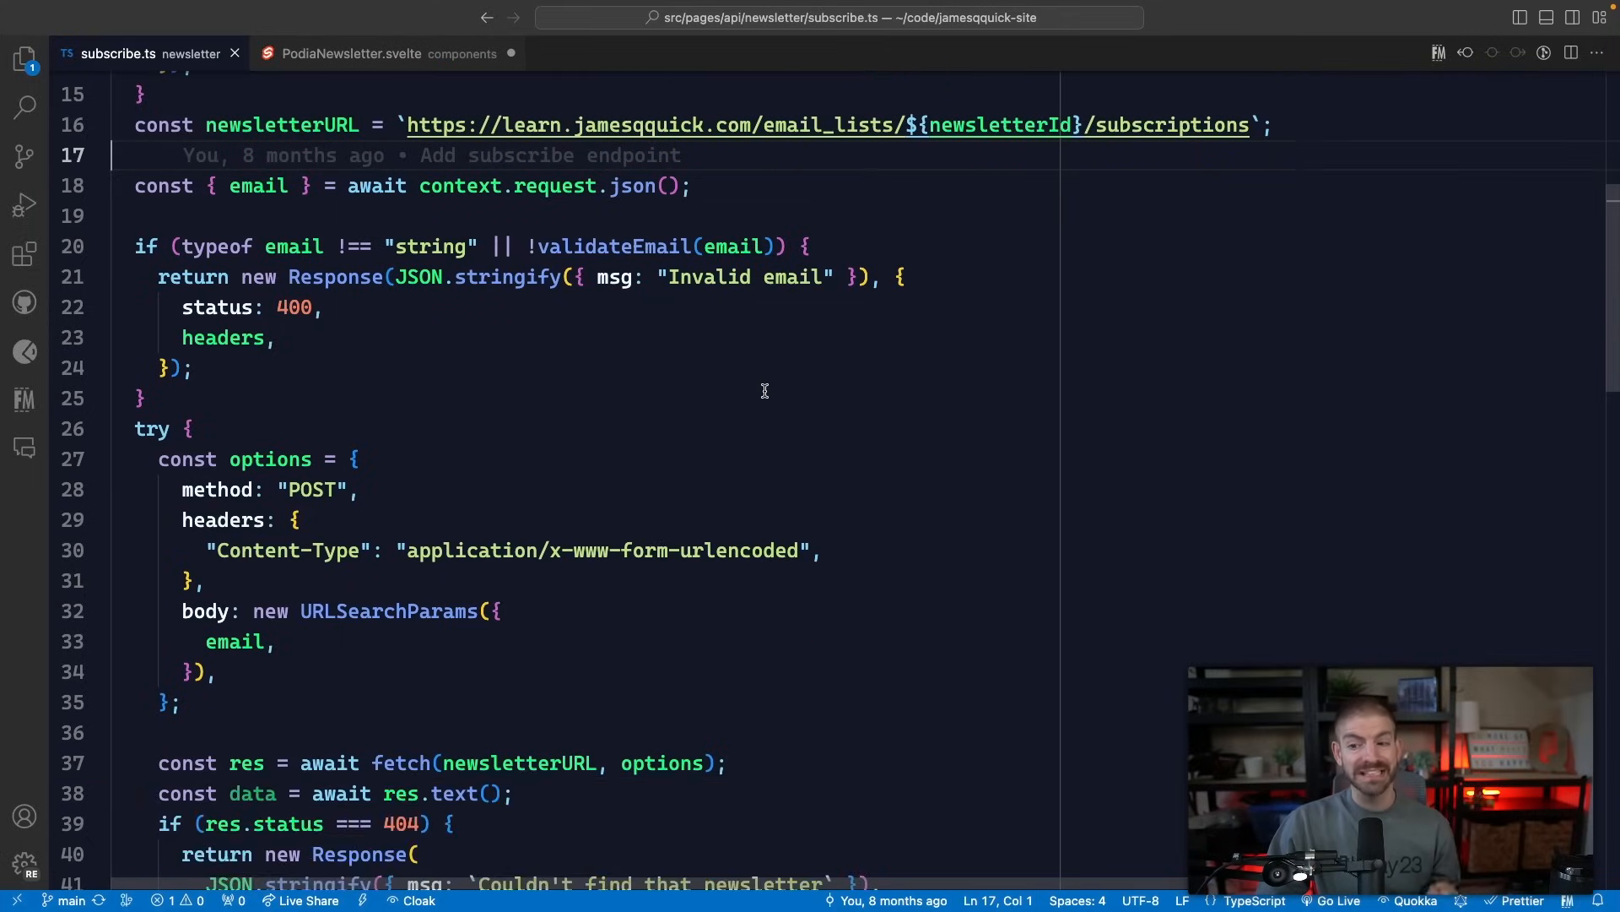
scroll("down", 3)
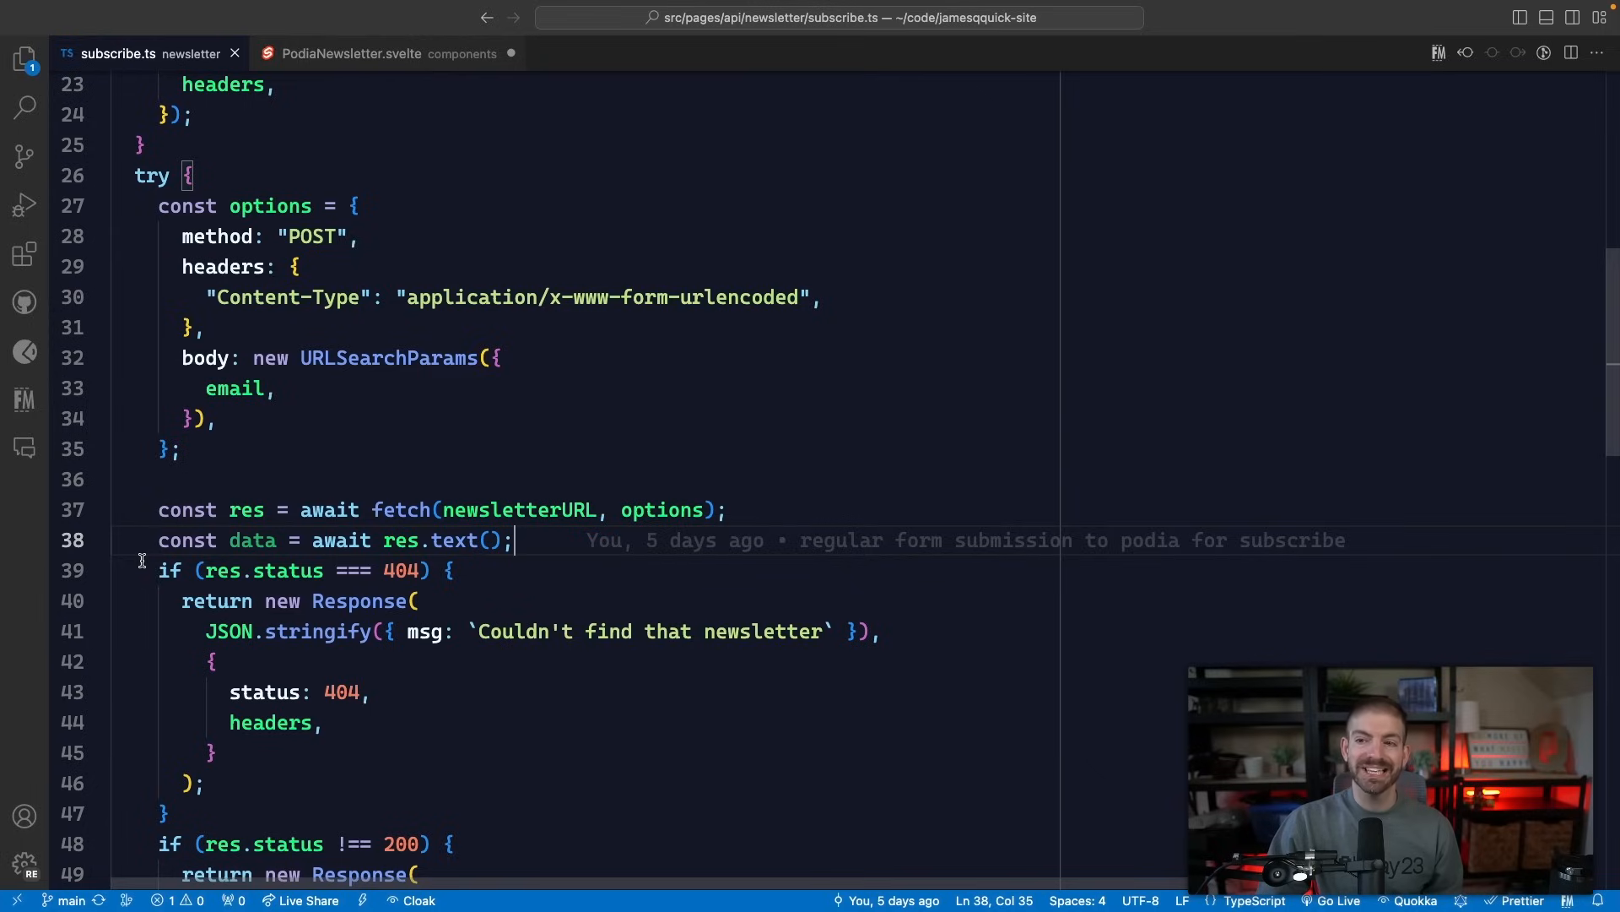
triple_click(288, 568)
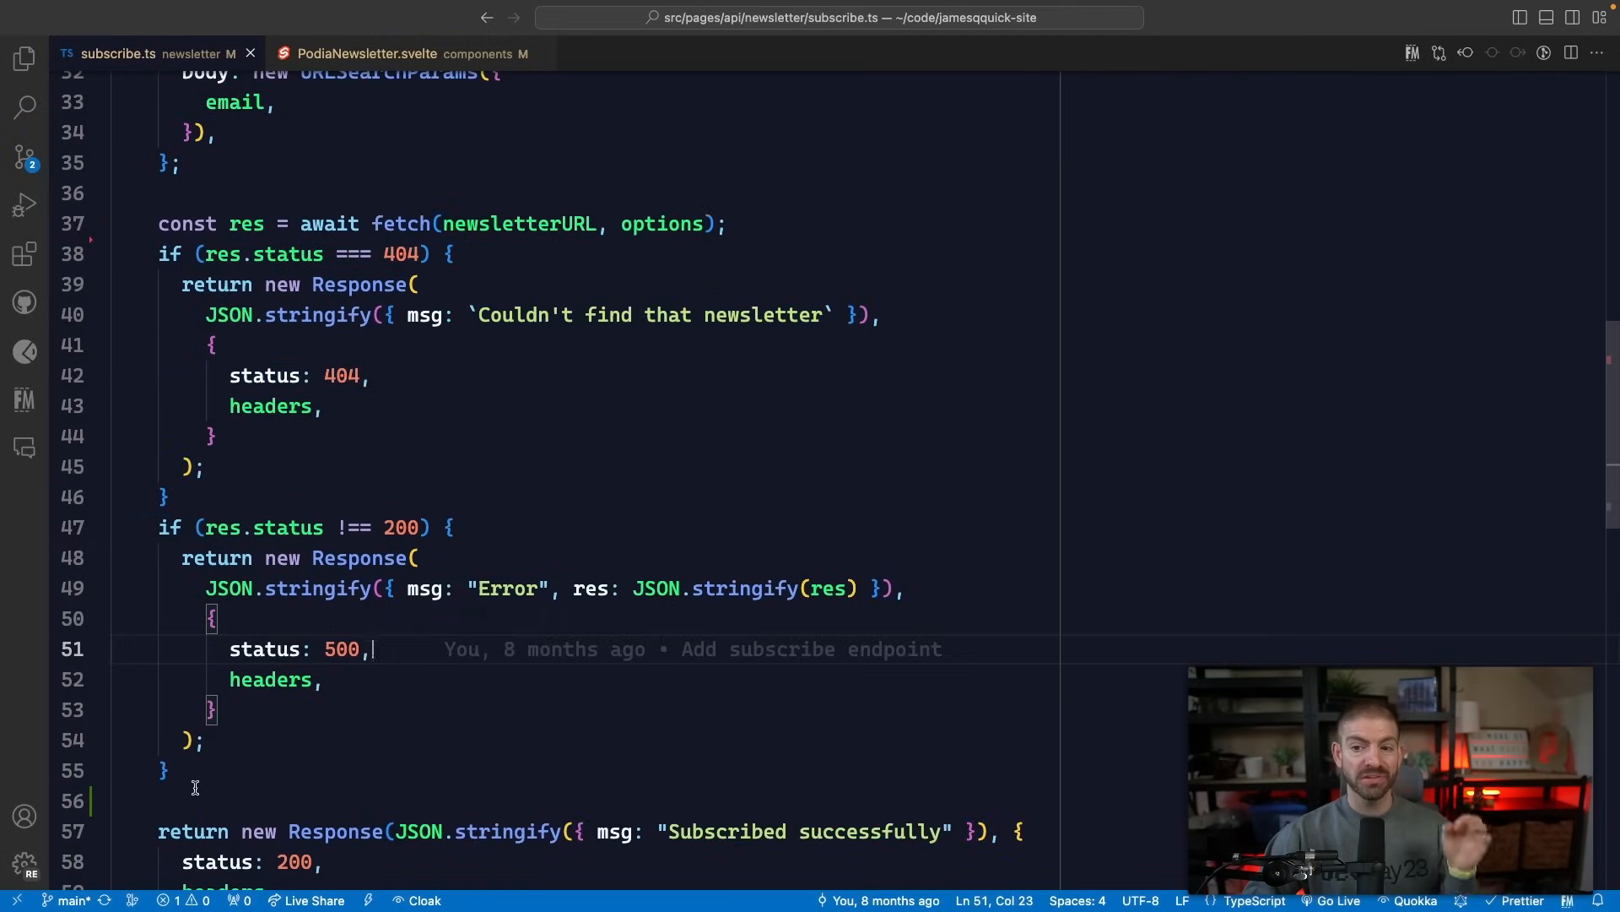
left_click_drag(157, 527, 168, 769)
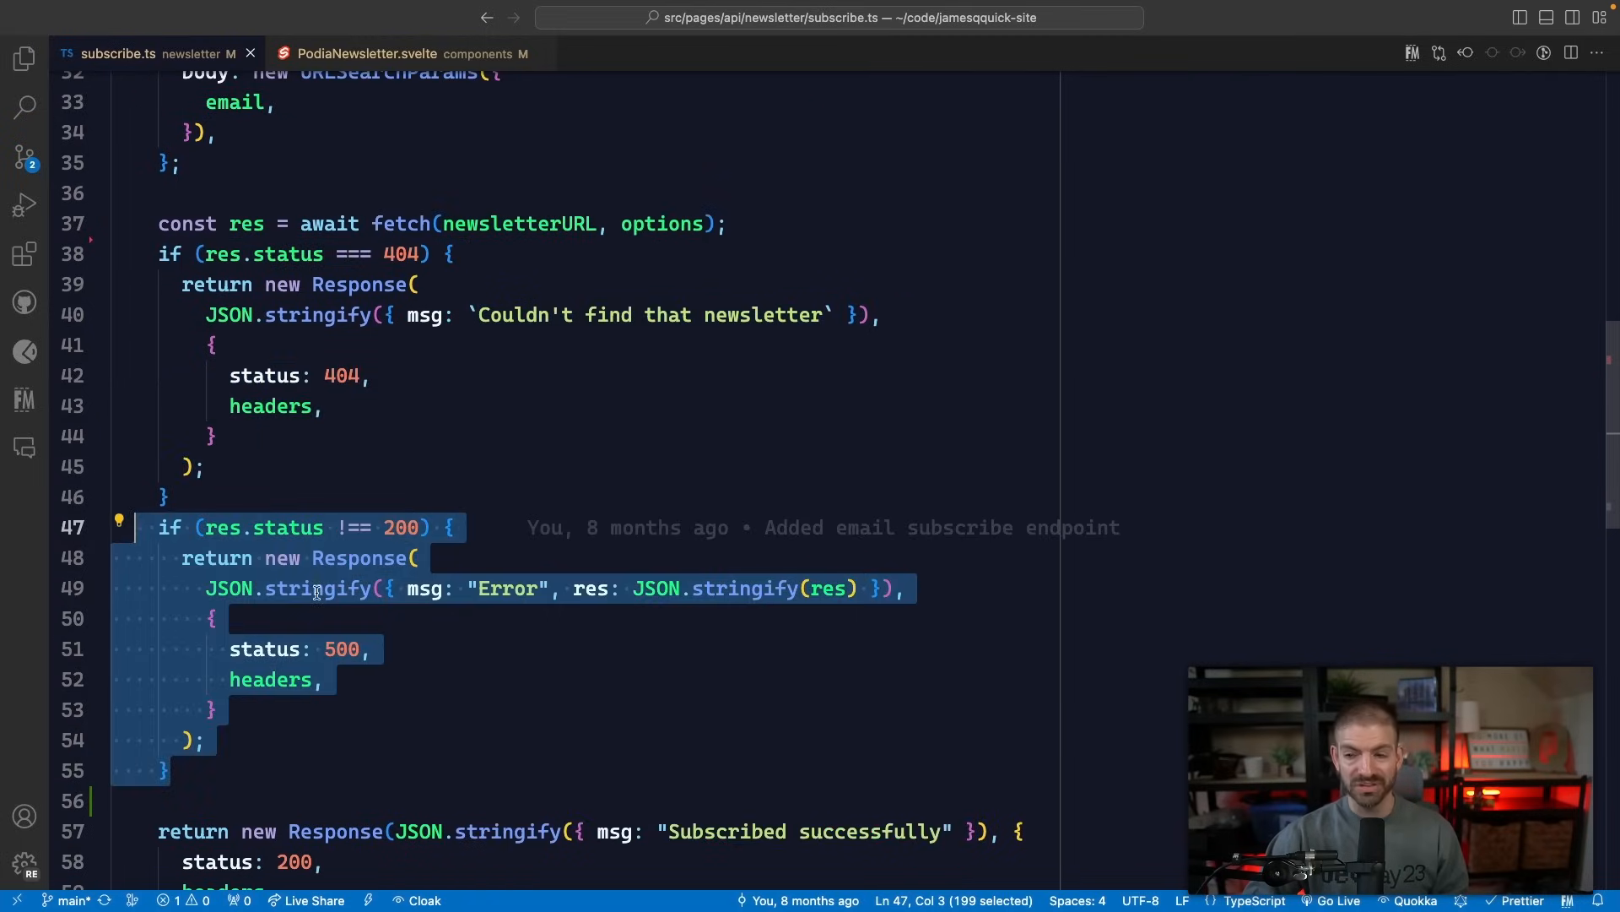
left_click(315, 587)
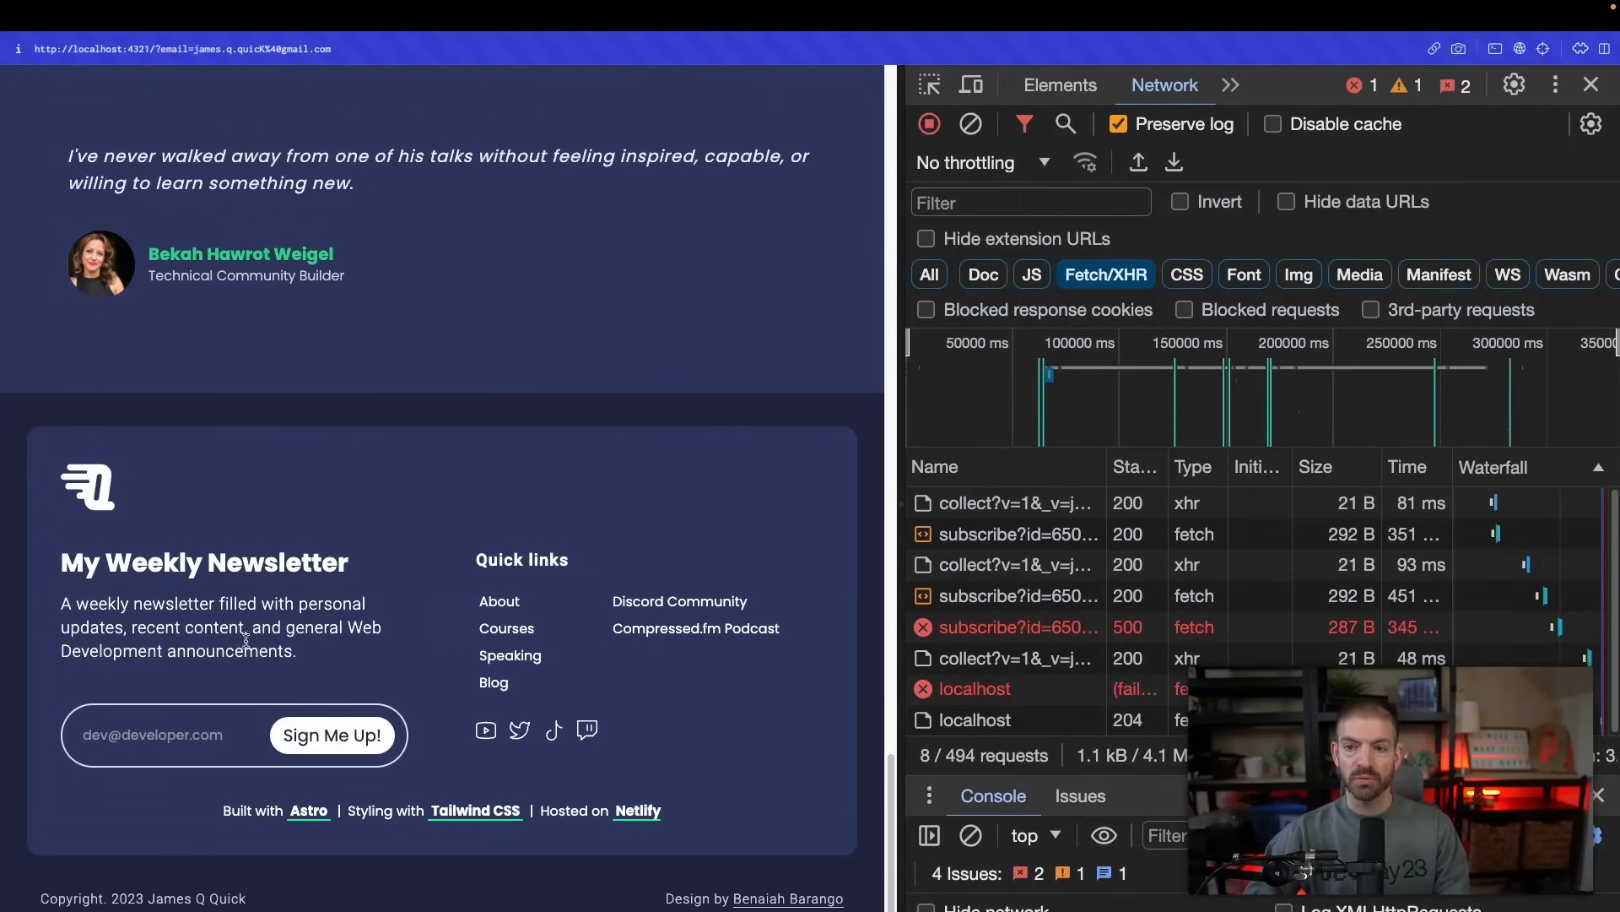
- Submit the local footer newsletter form with the james.q.qui... test email
type("james.q.qui")
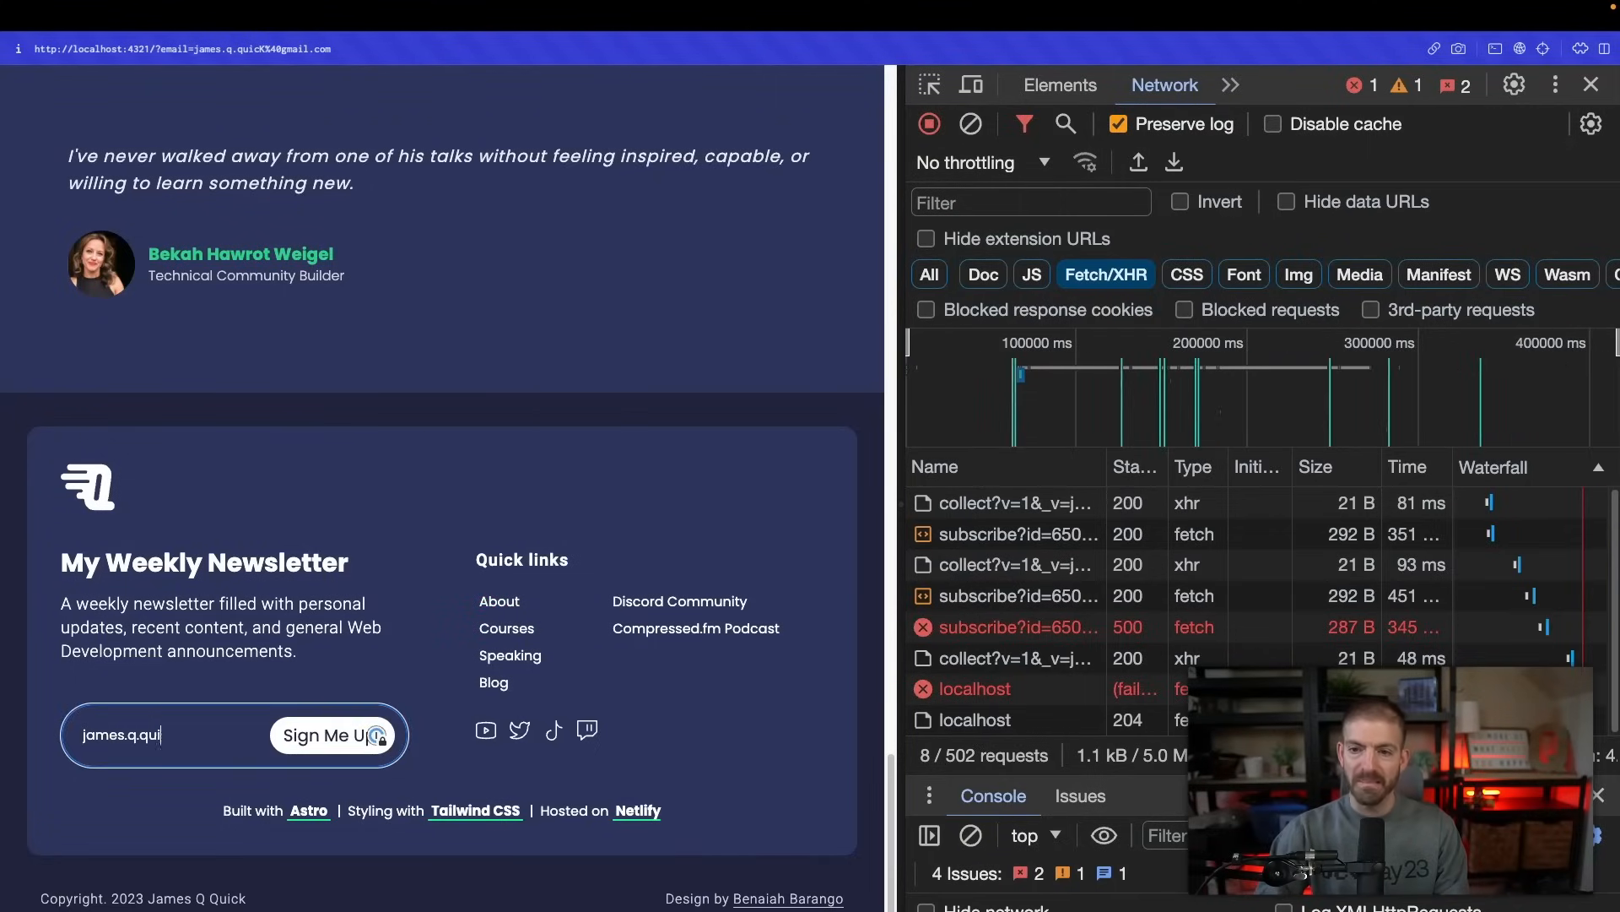
left_click(329, 734)
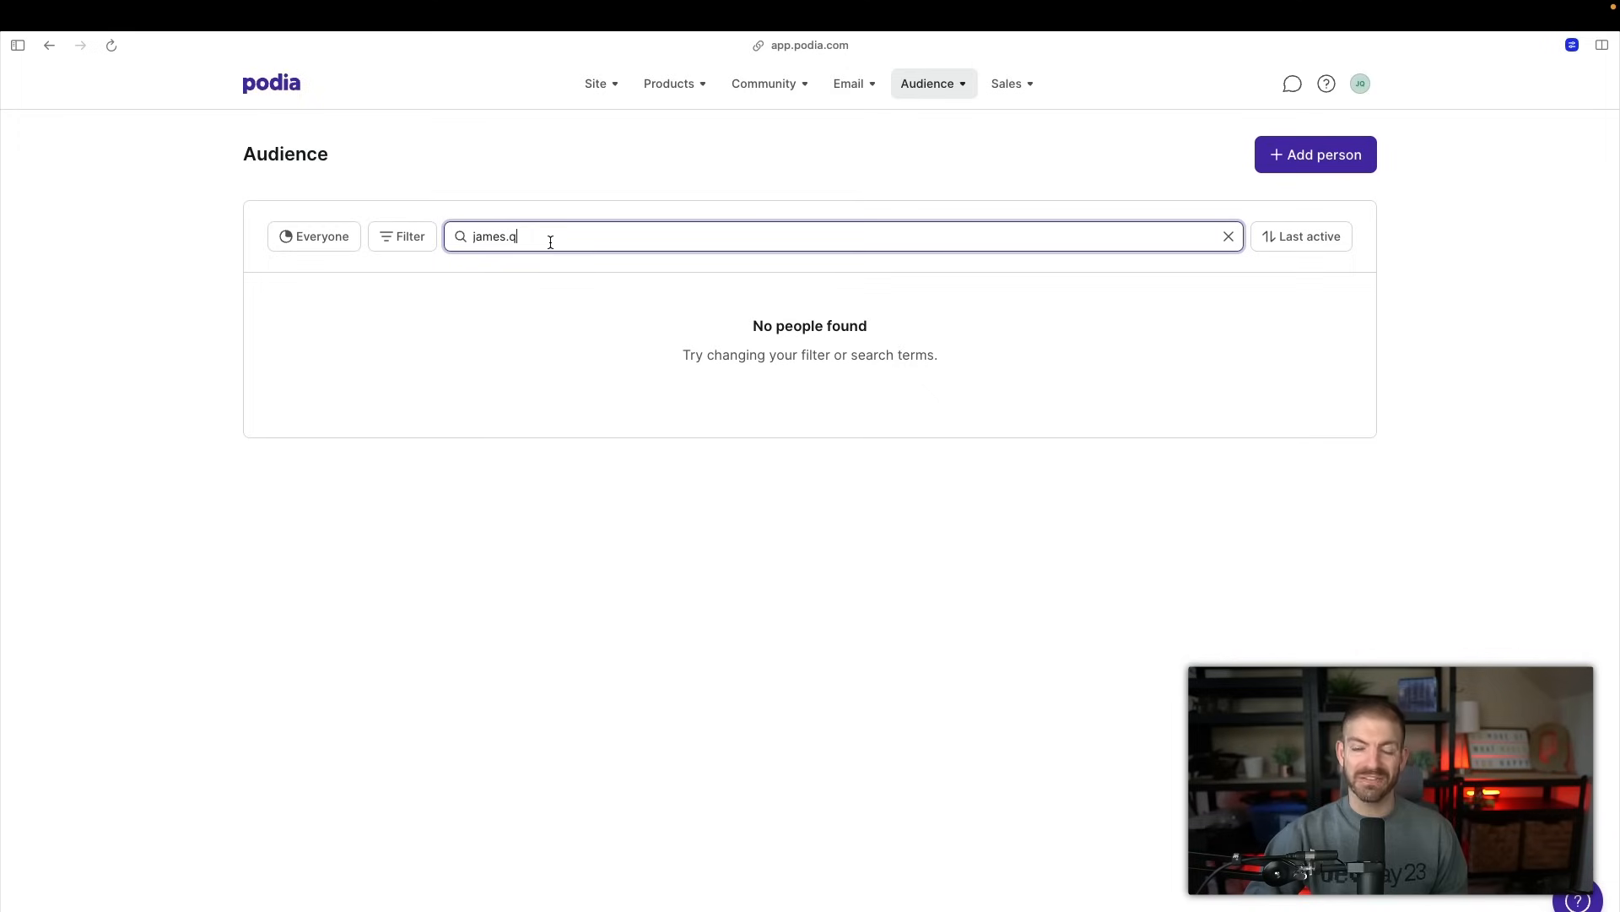
mouse_move(593, 446)
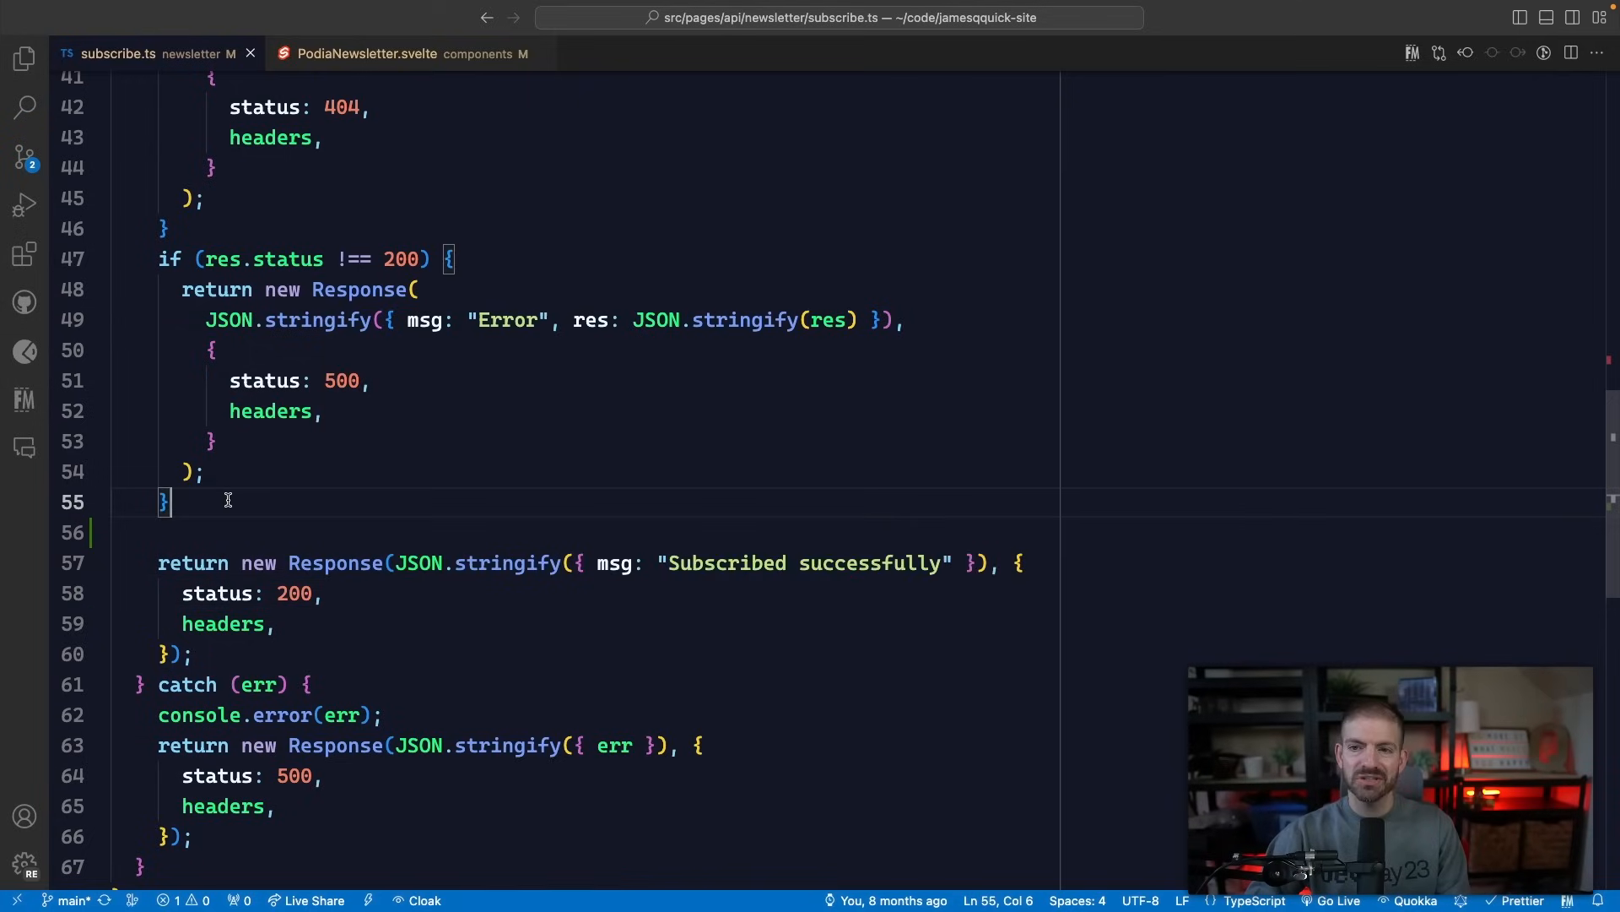
- Add const data = await res.json(); and console.log(data); after the status check
scroll("down", 3)
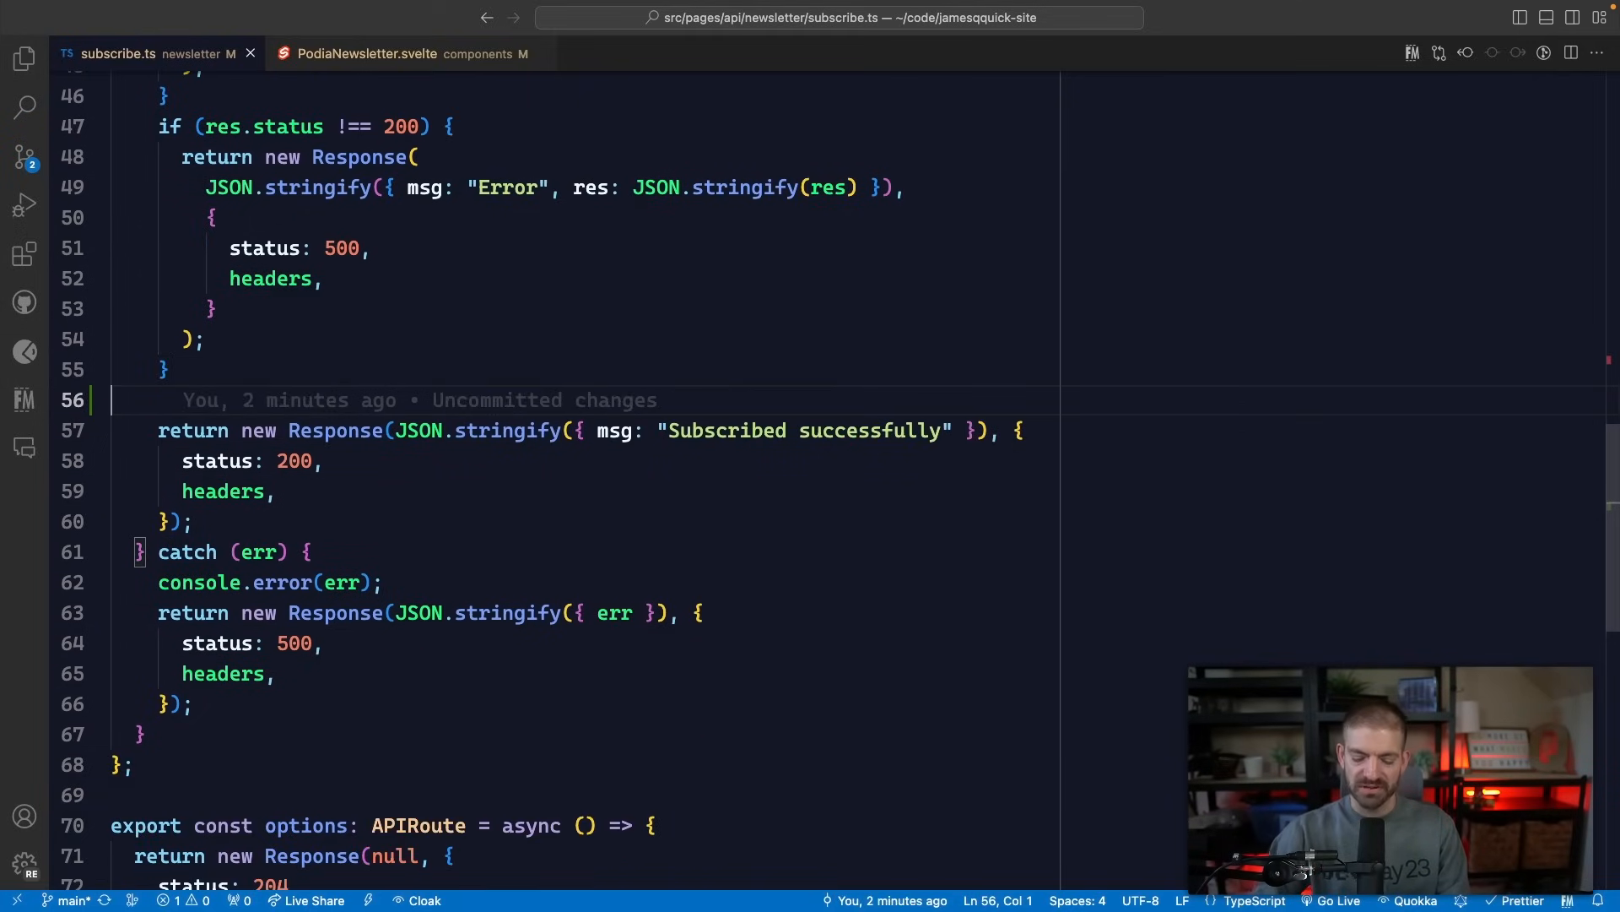
type("const data =")
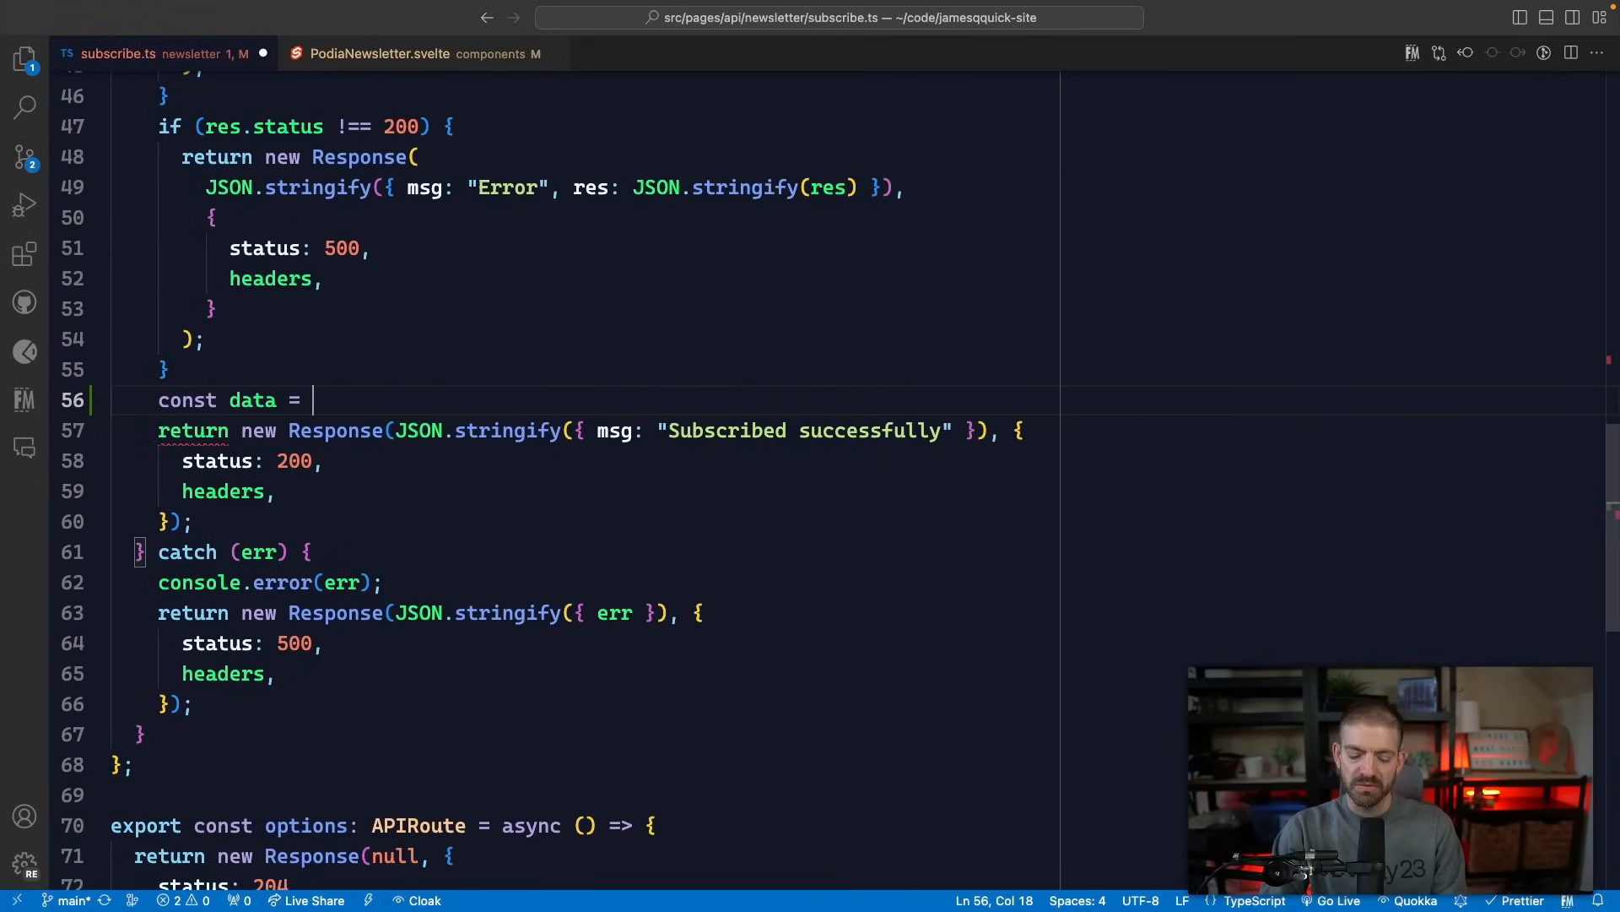
type("await res")
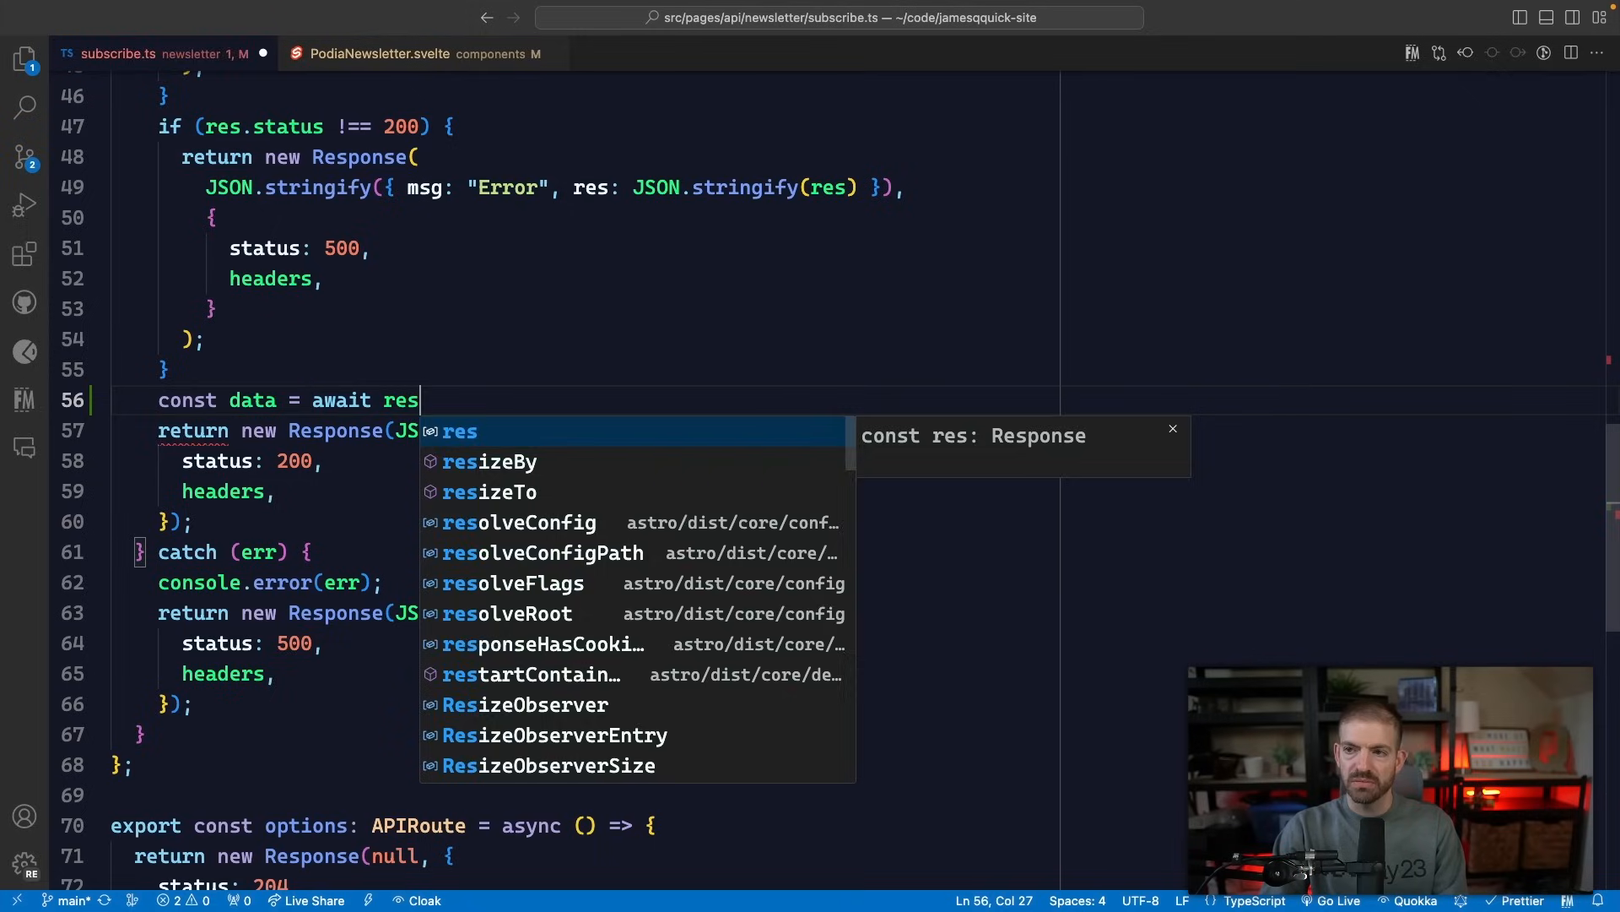
type(".json();")
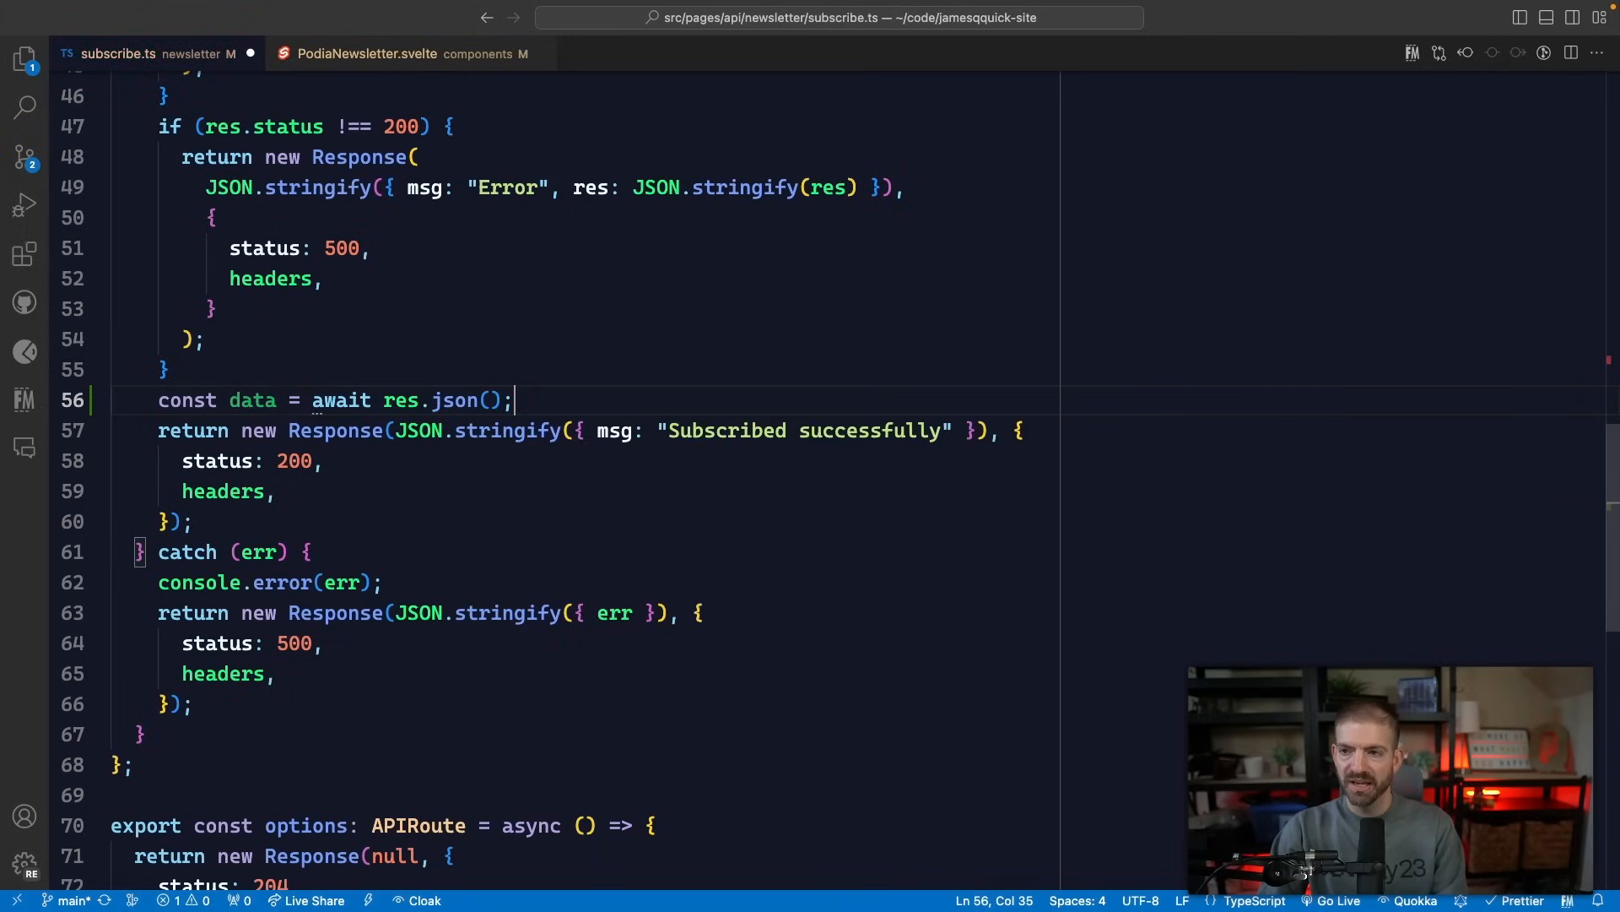
type("console.log(data);")
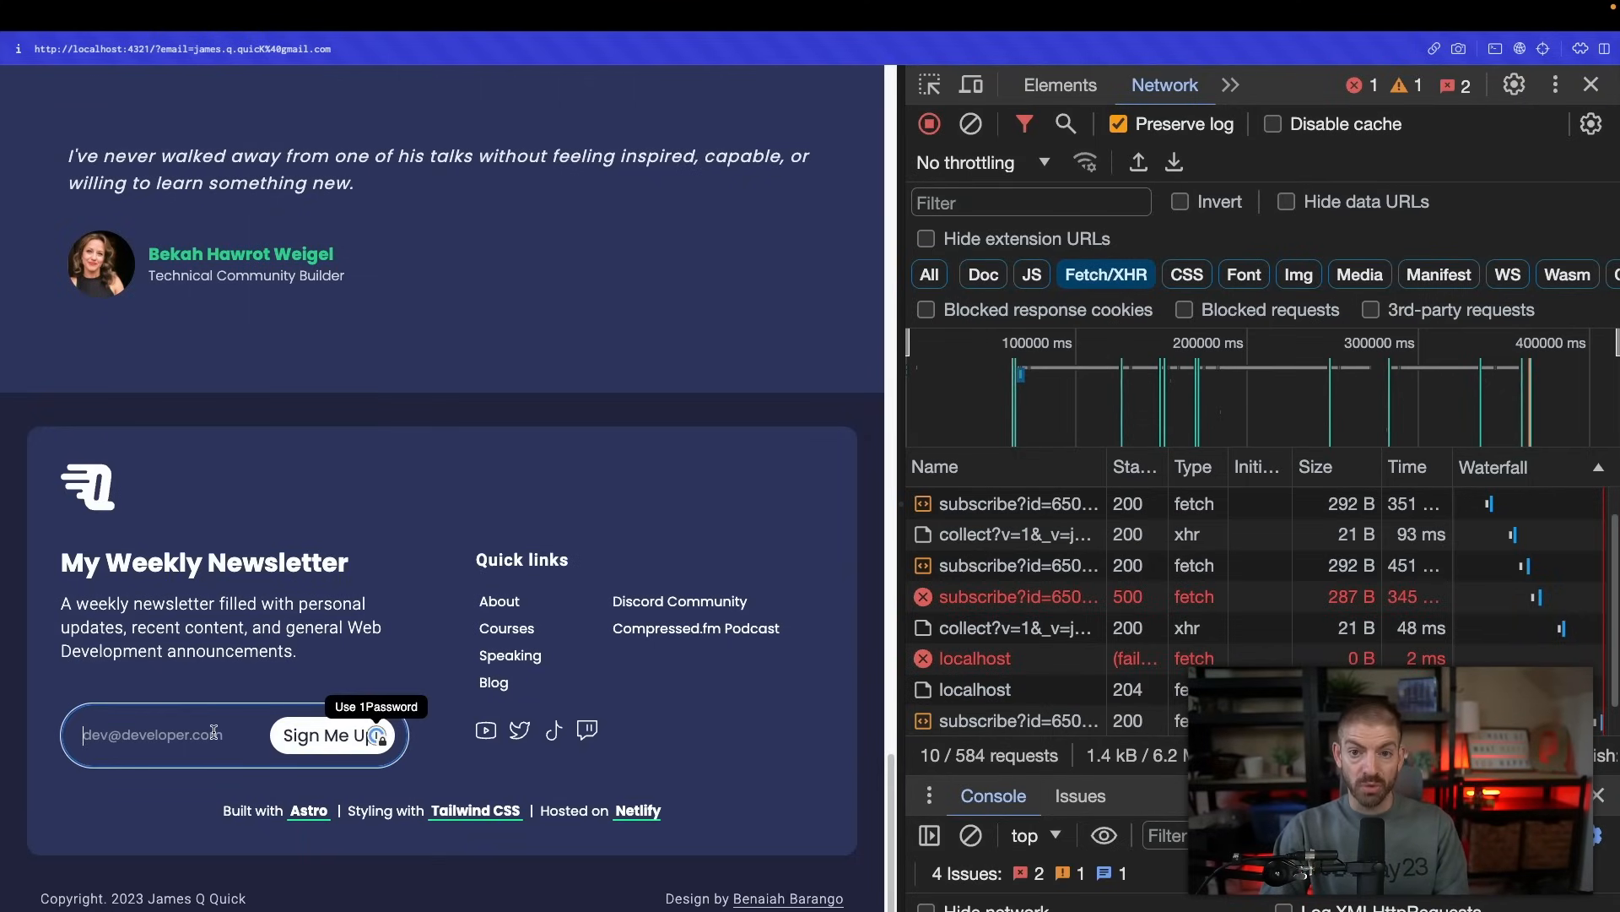
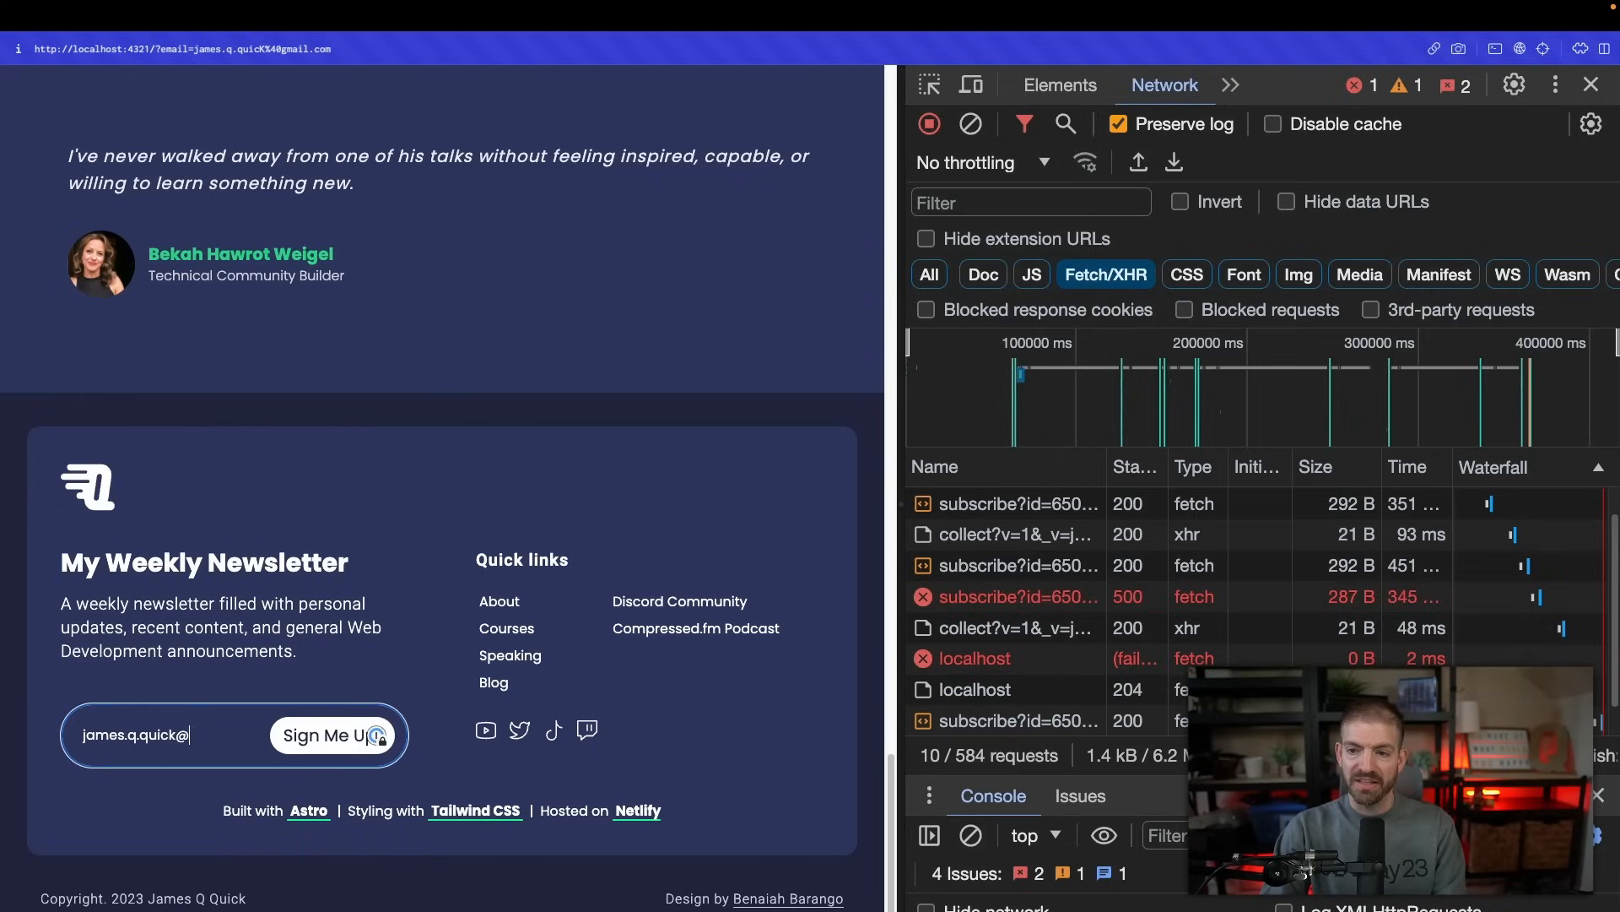
left_click(324, 735)
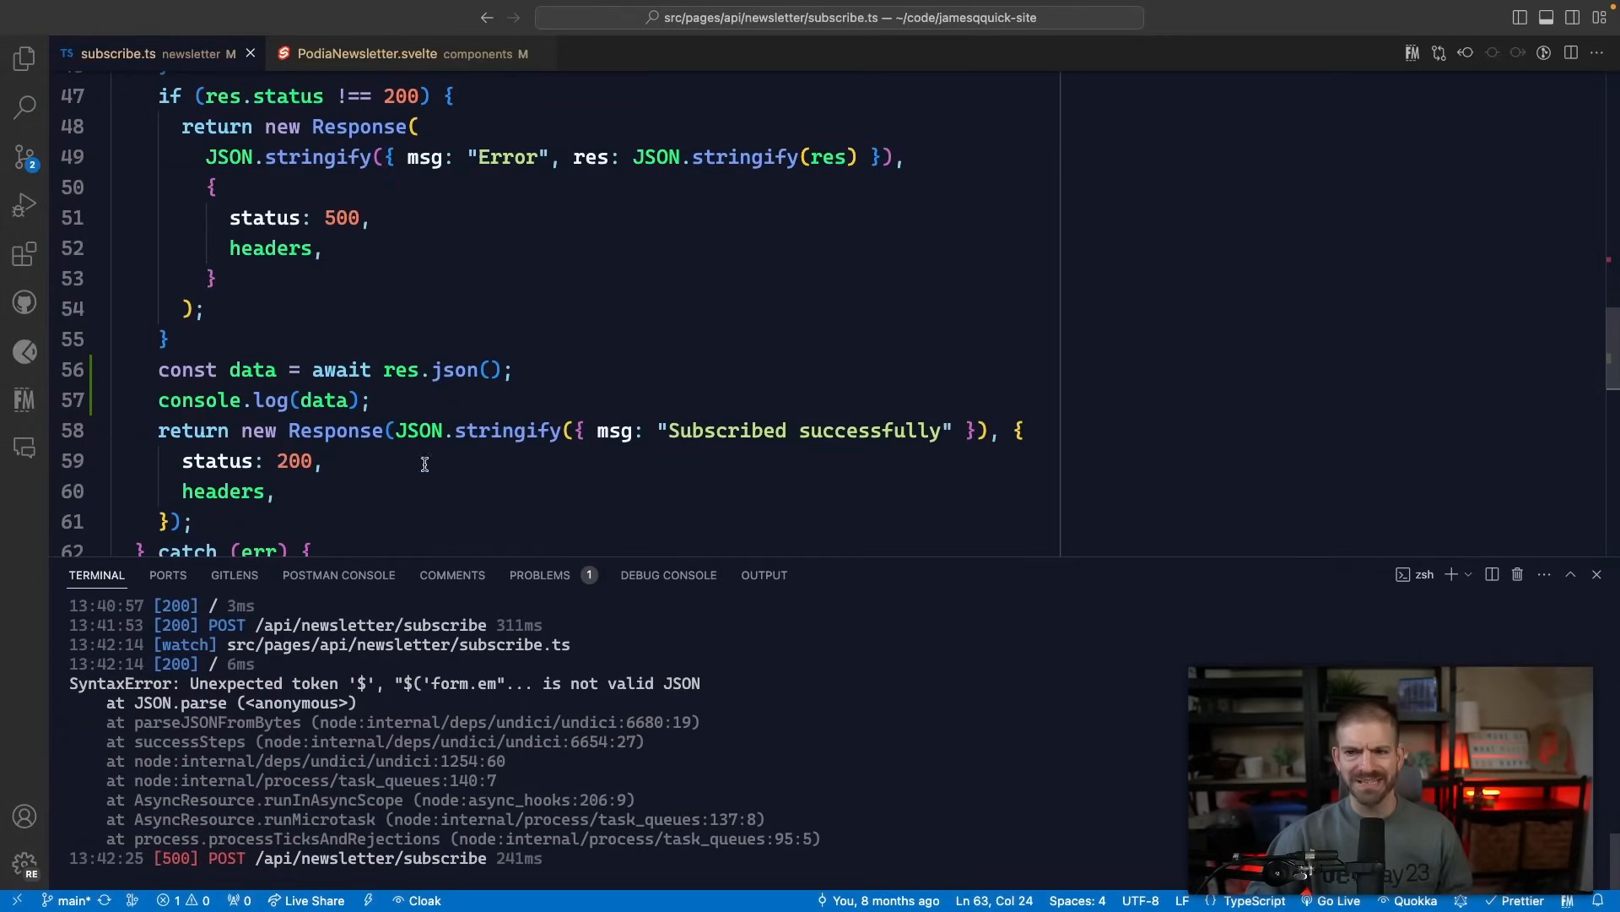
- Change res.json() to res.text() so the response is read as plain text
double_click(449, 370)
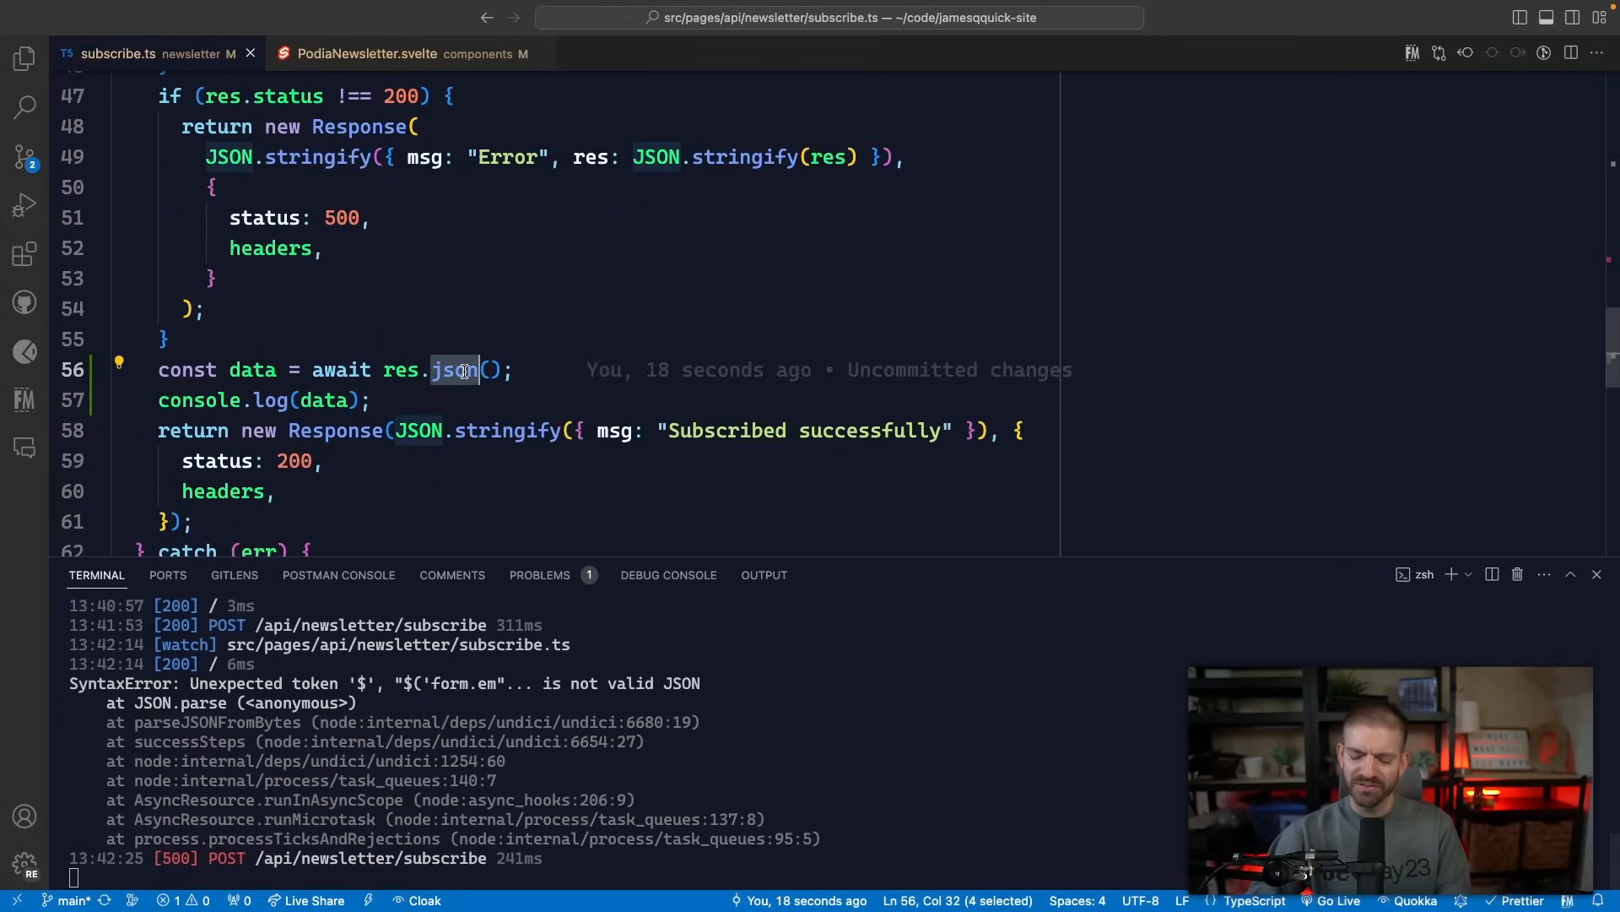
type("text")
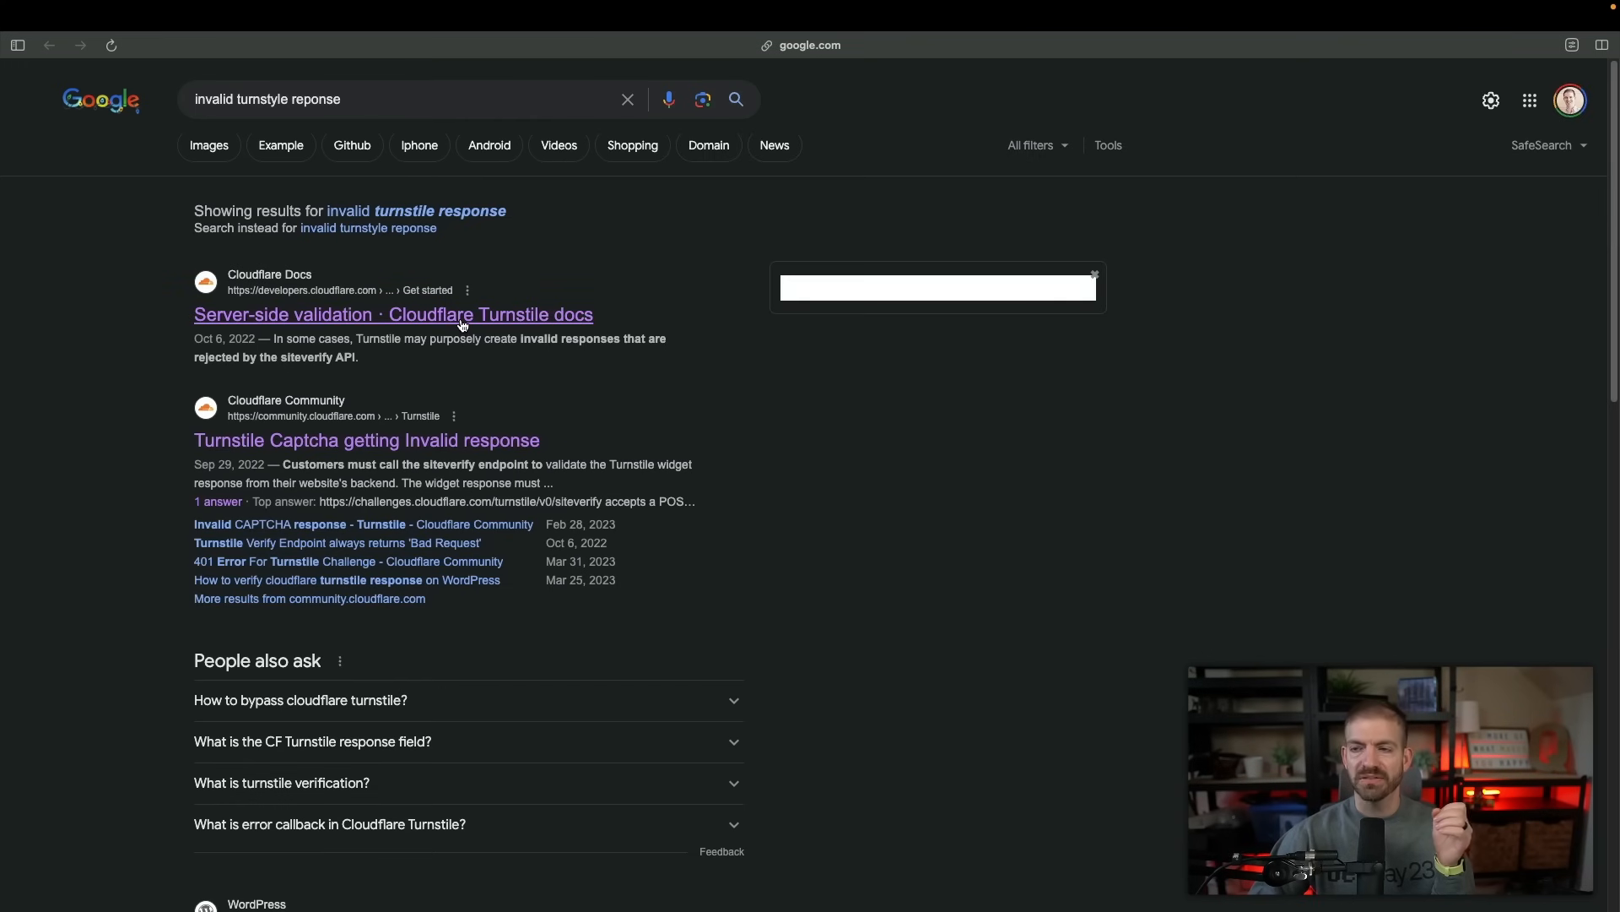
- View the Cloudflare Turnstile server-side validation docs from the 'invalid turnstile response' search
left_click(393, 314)
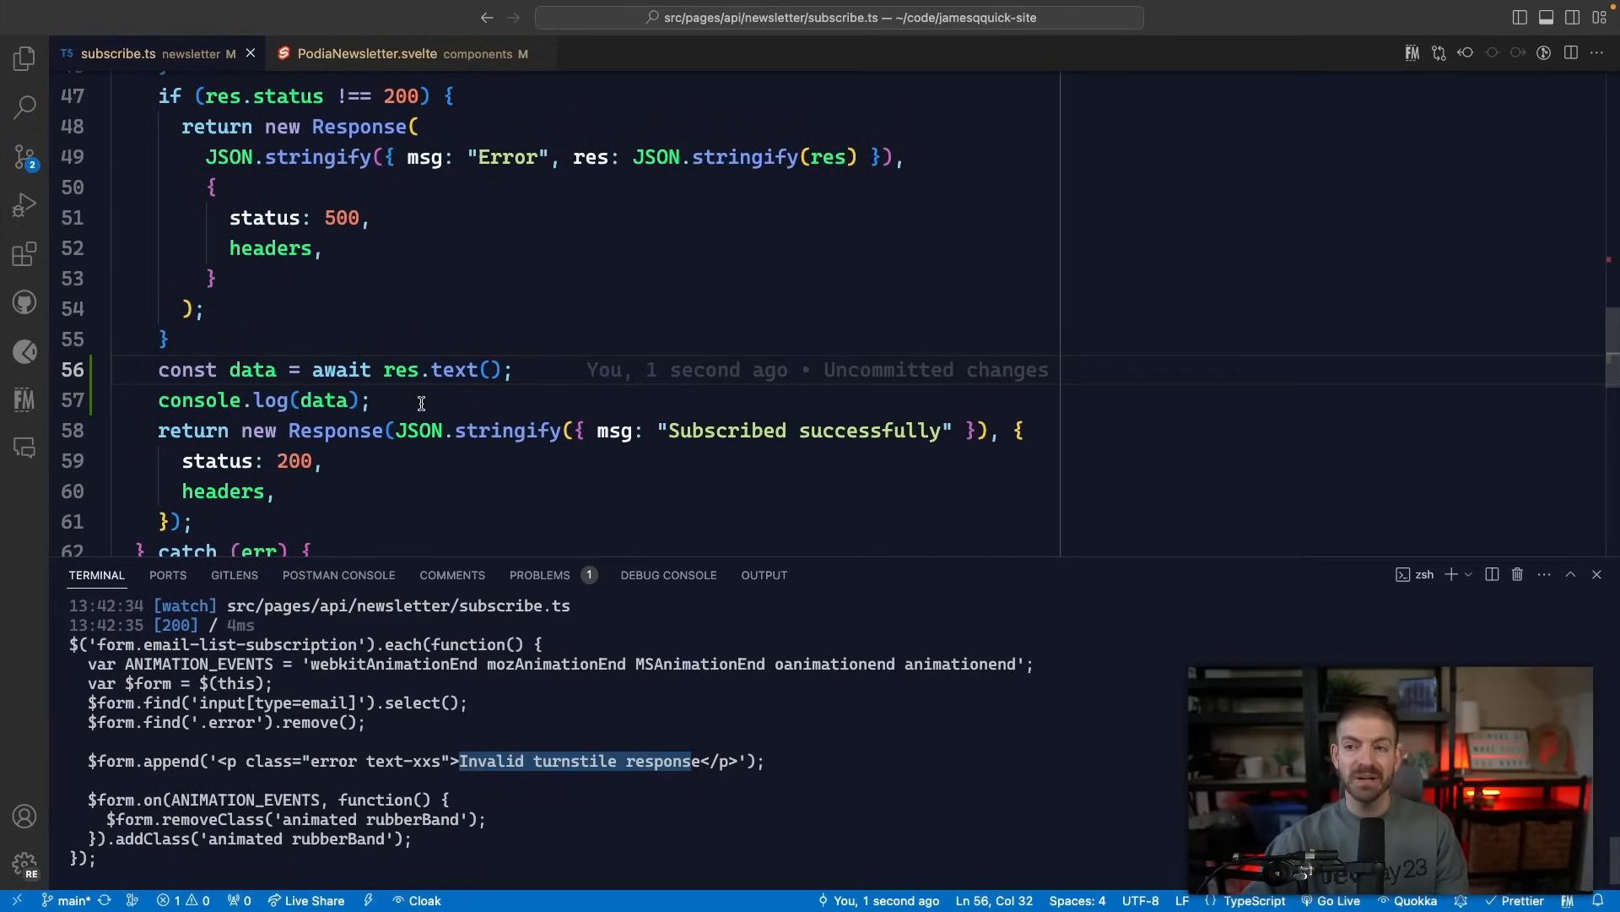
- Delete the console.log(data); line from subscribe.ts
double_click(205, 400)
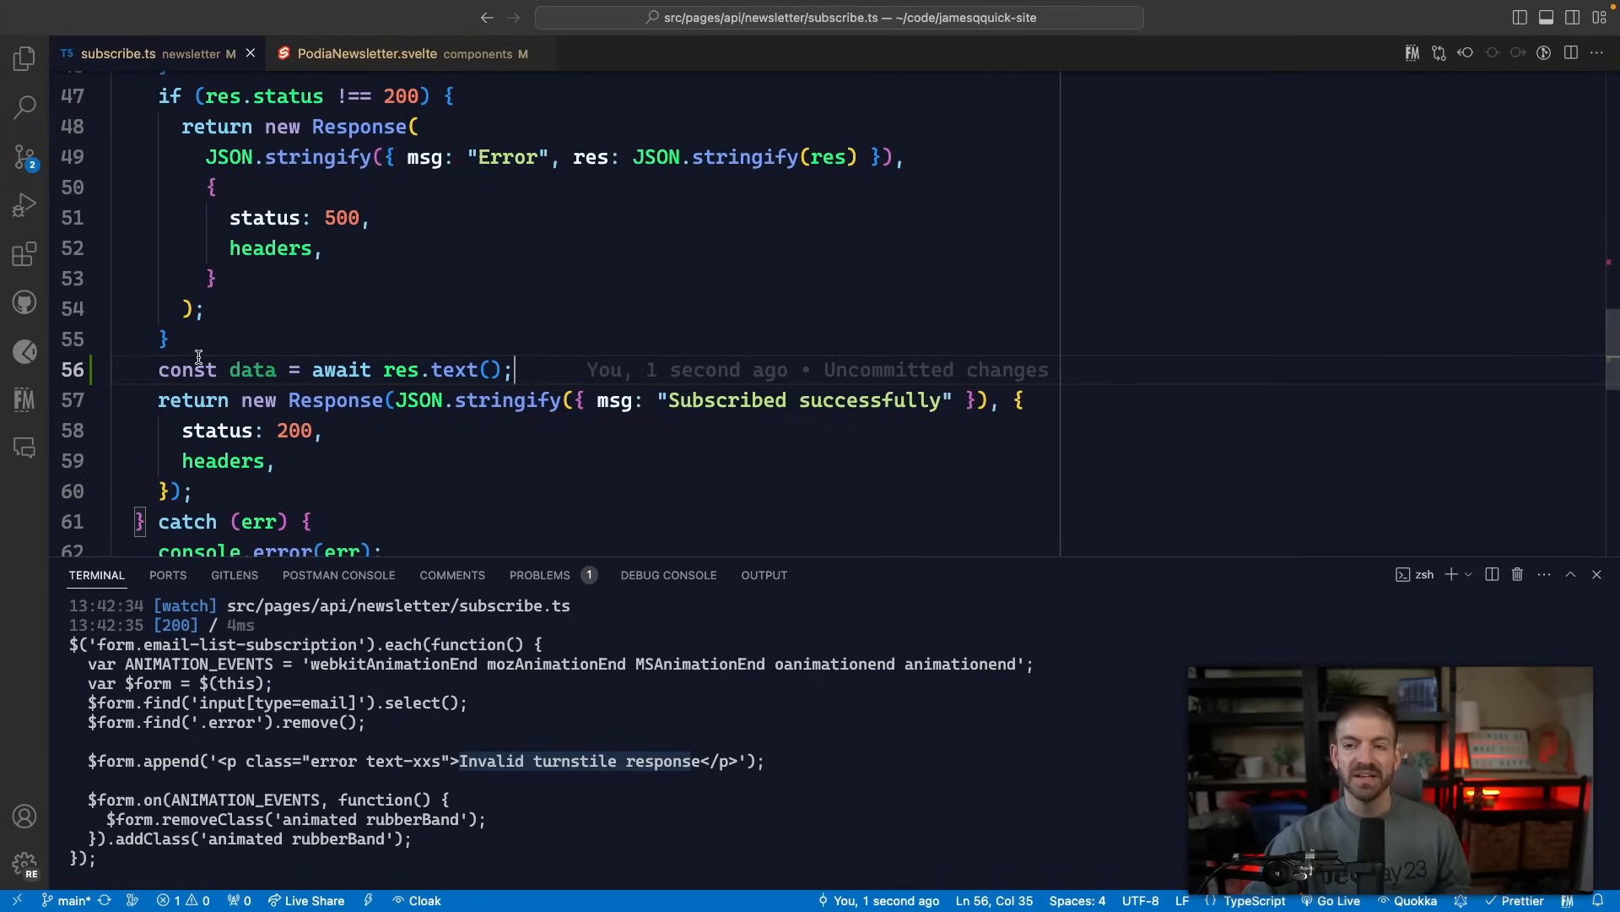
left_click(361, 53)
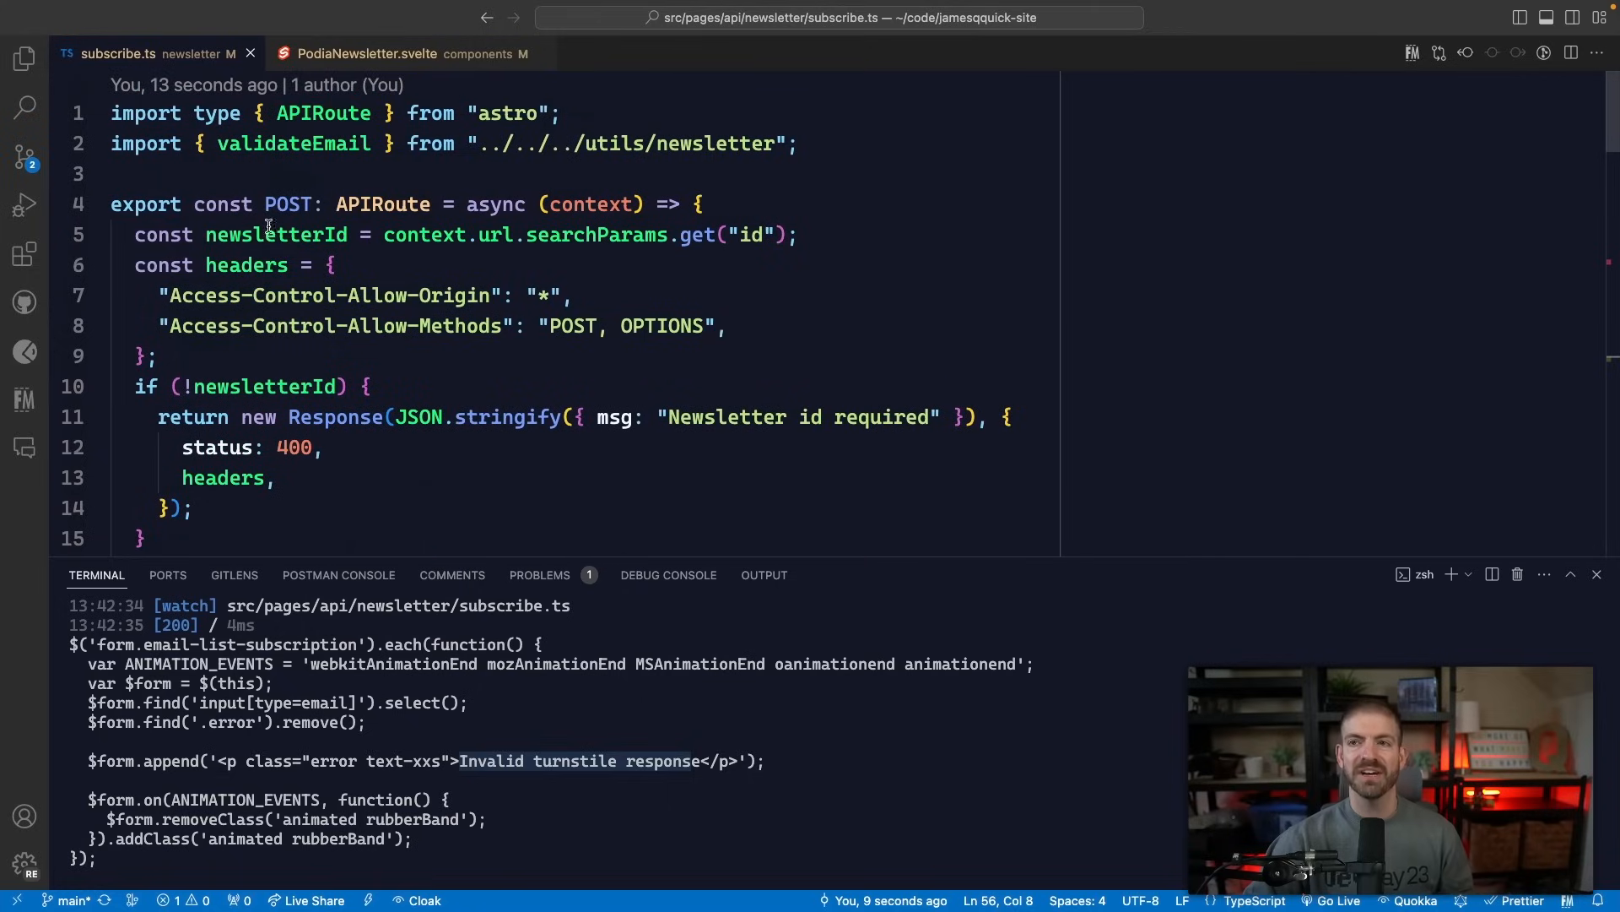
double_click(288, 204)
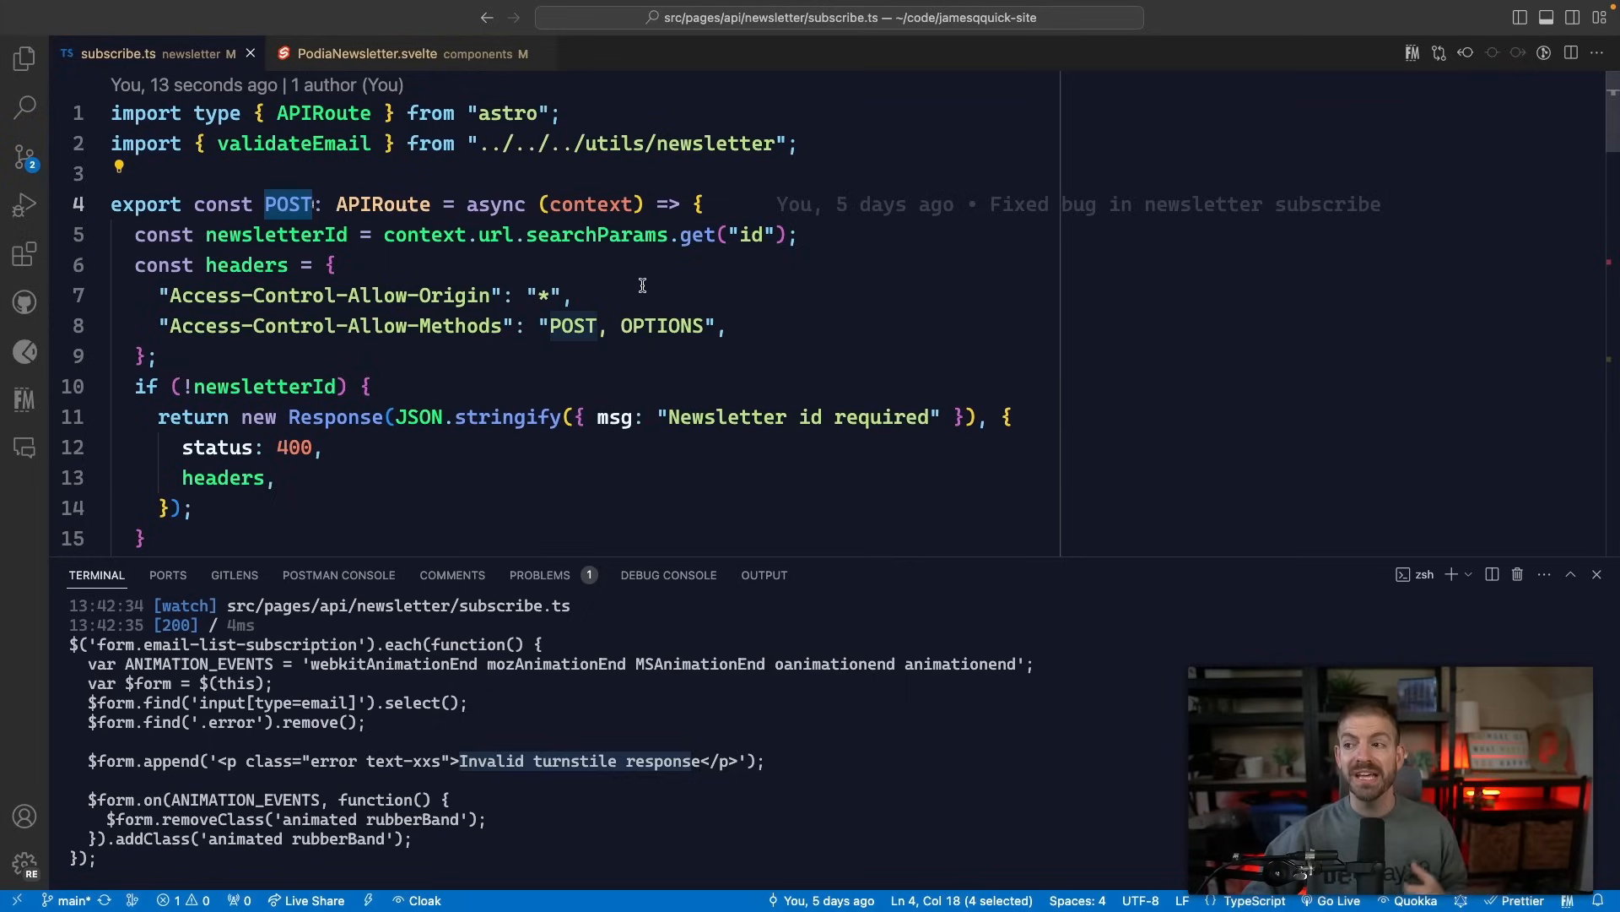
scroll("down", 3)
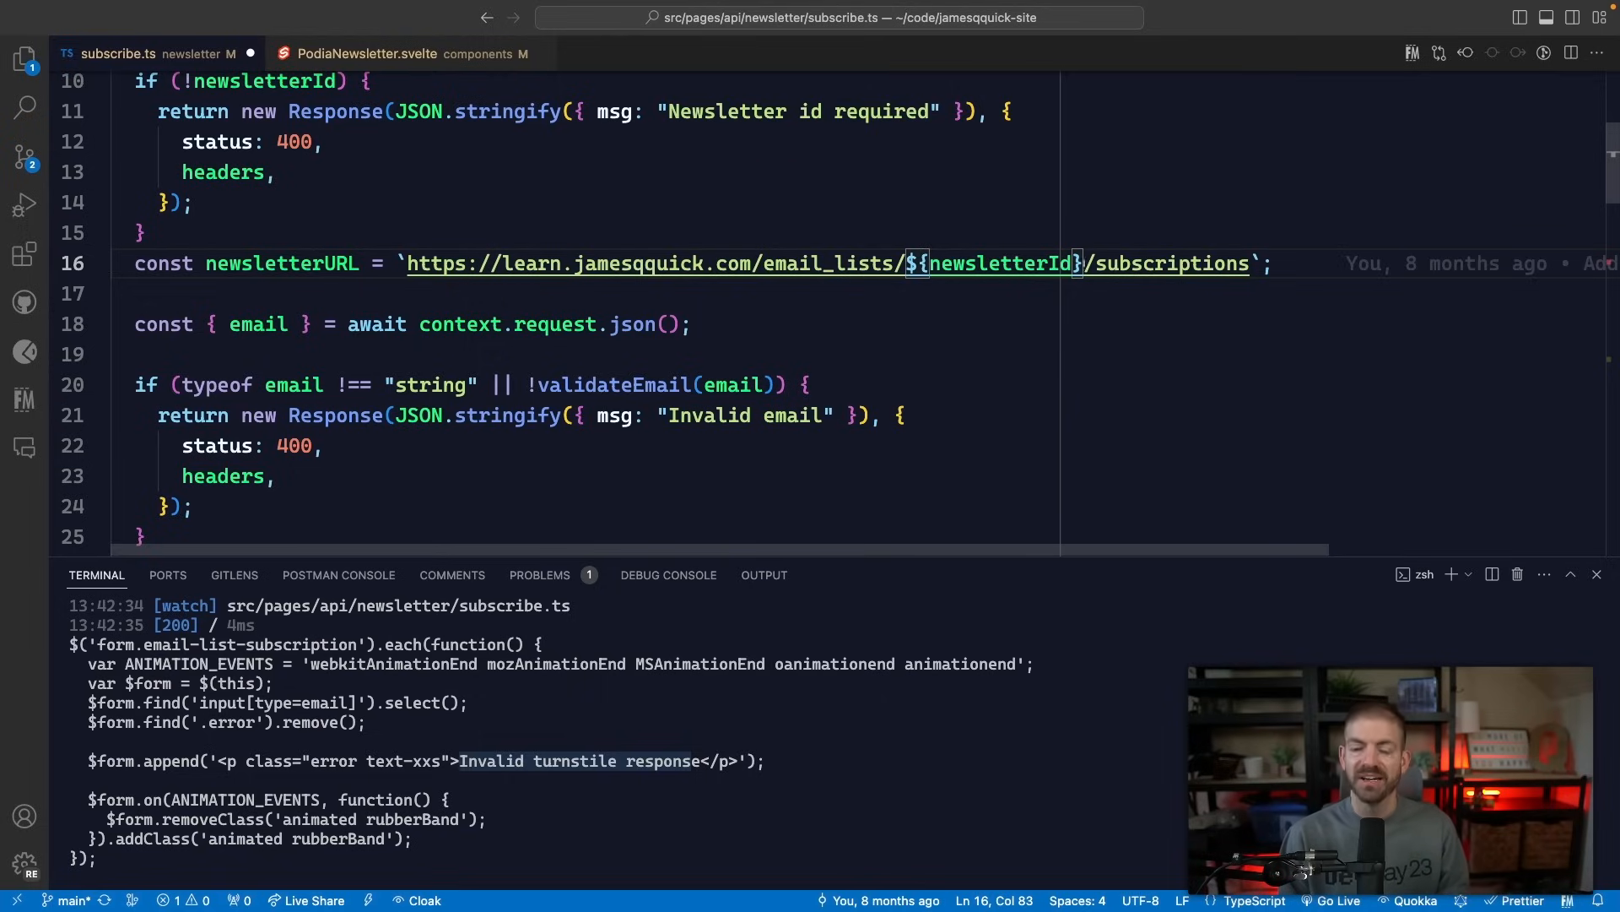
scroll("down", 3)
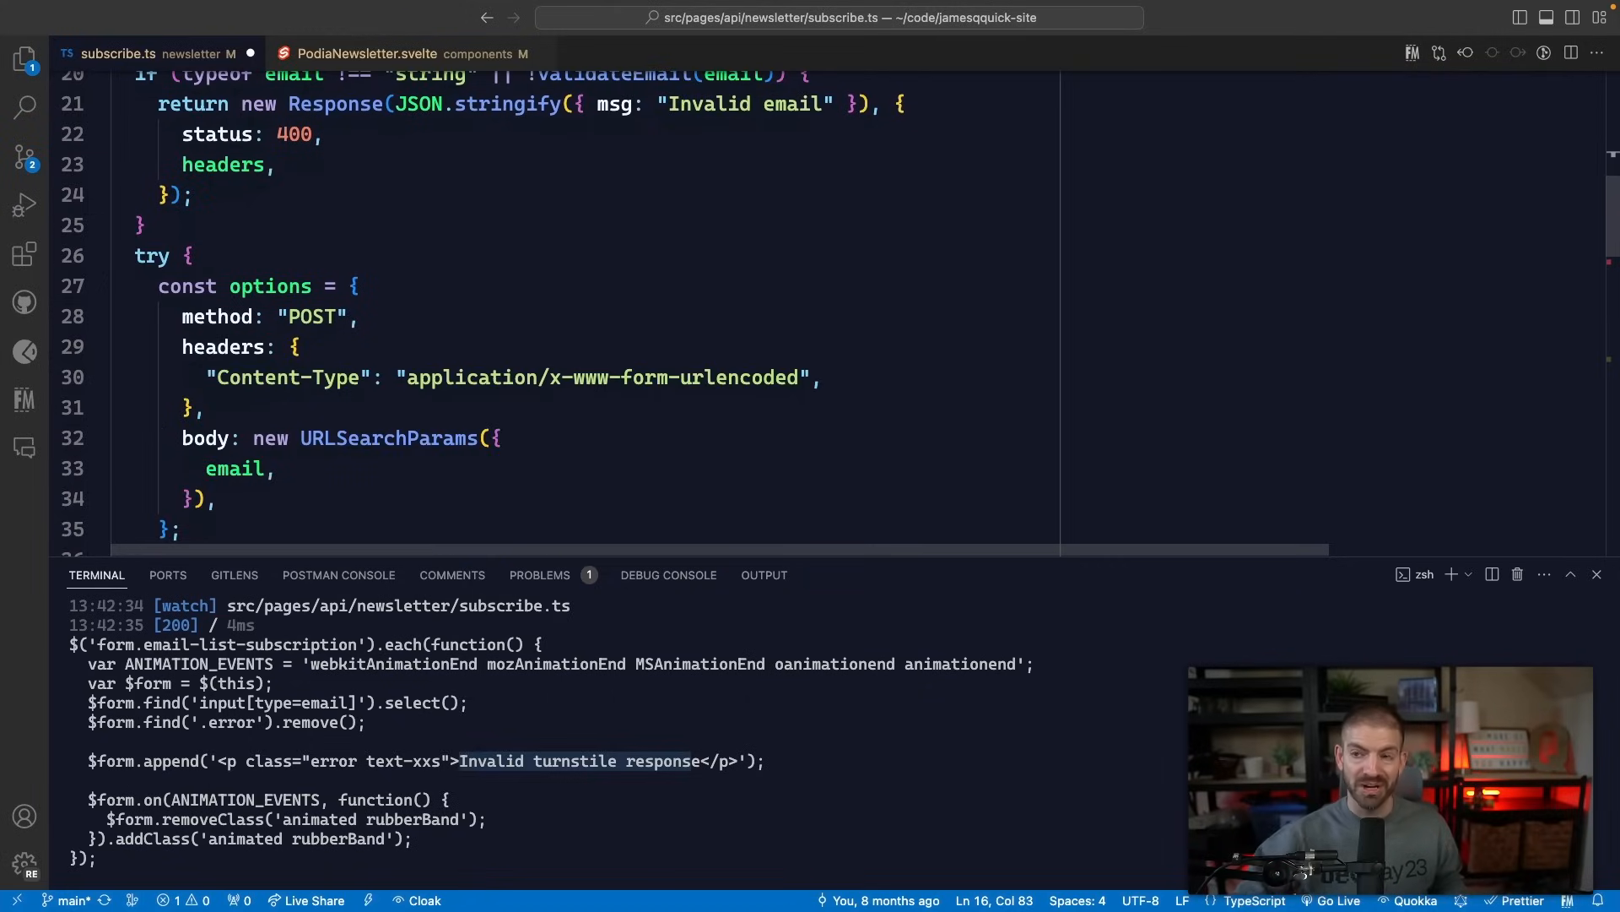
scroll("down", 3)
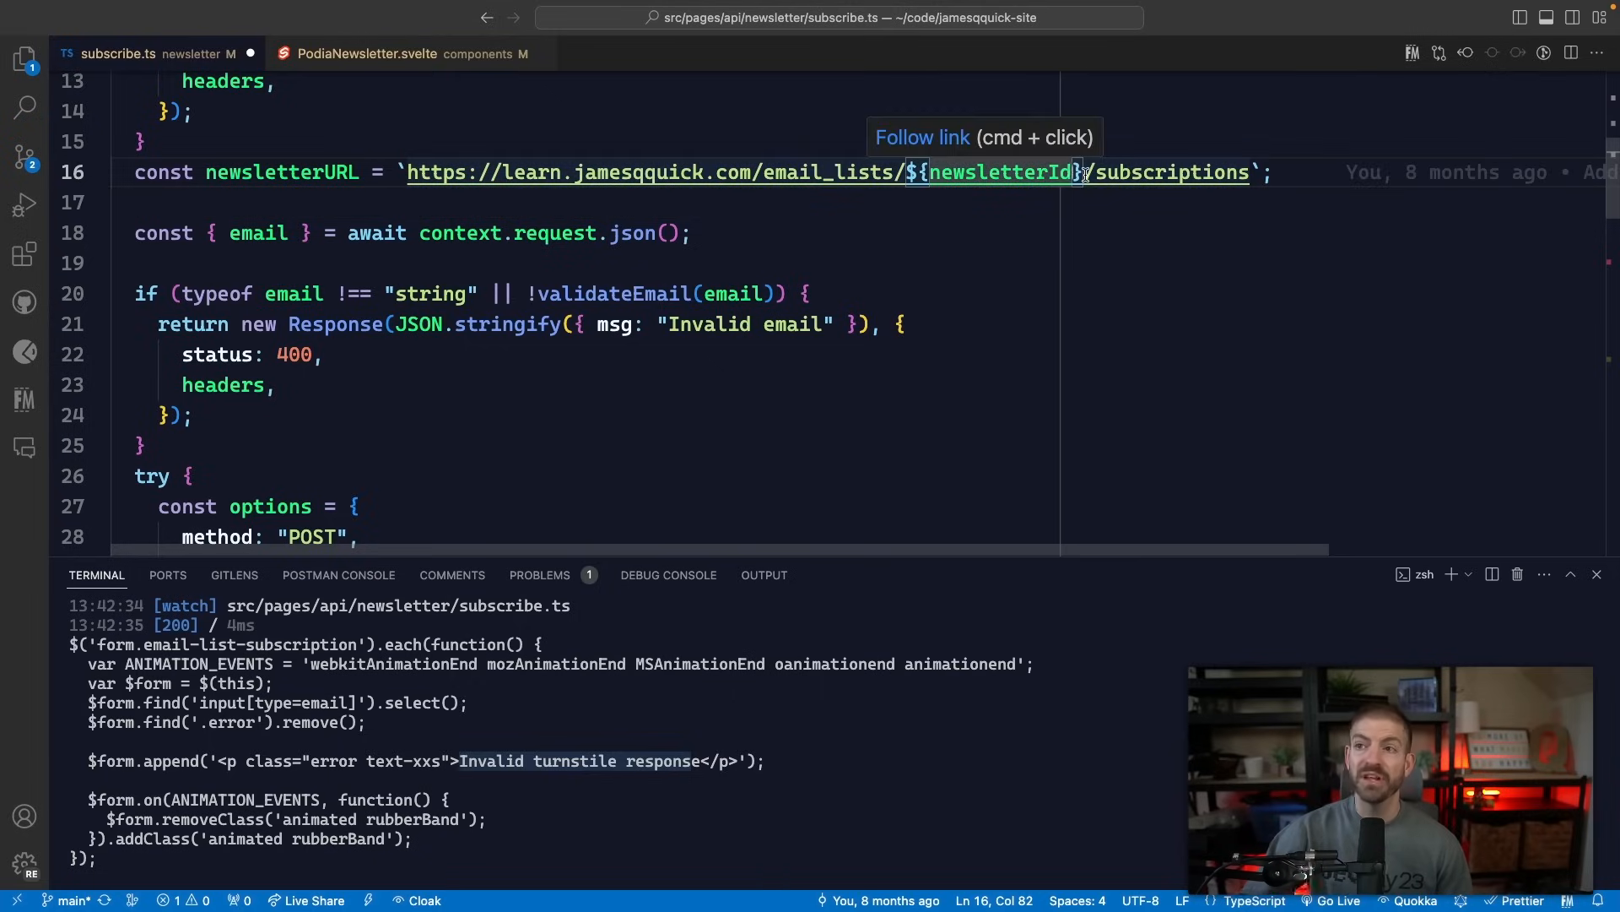
double_click(1003, 172)
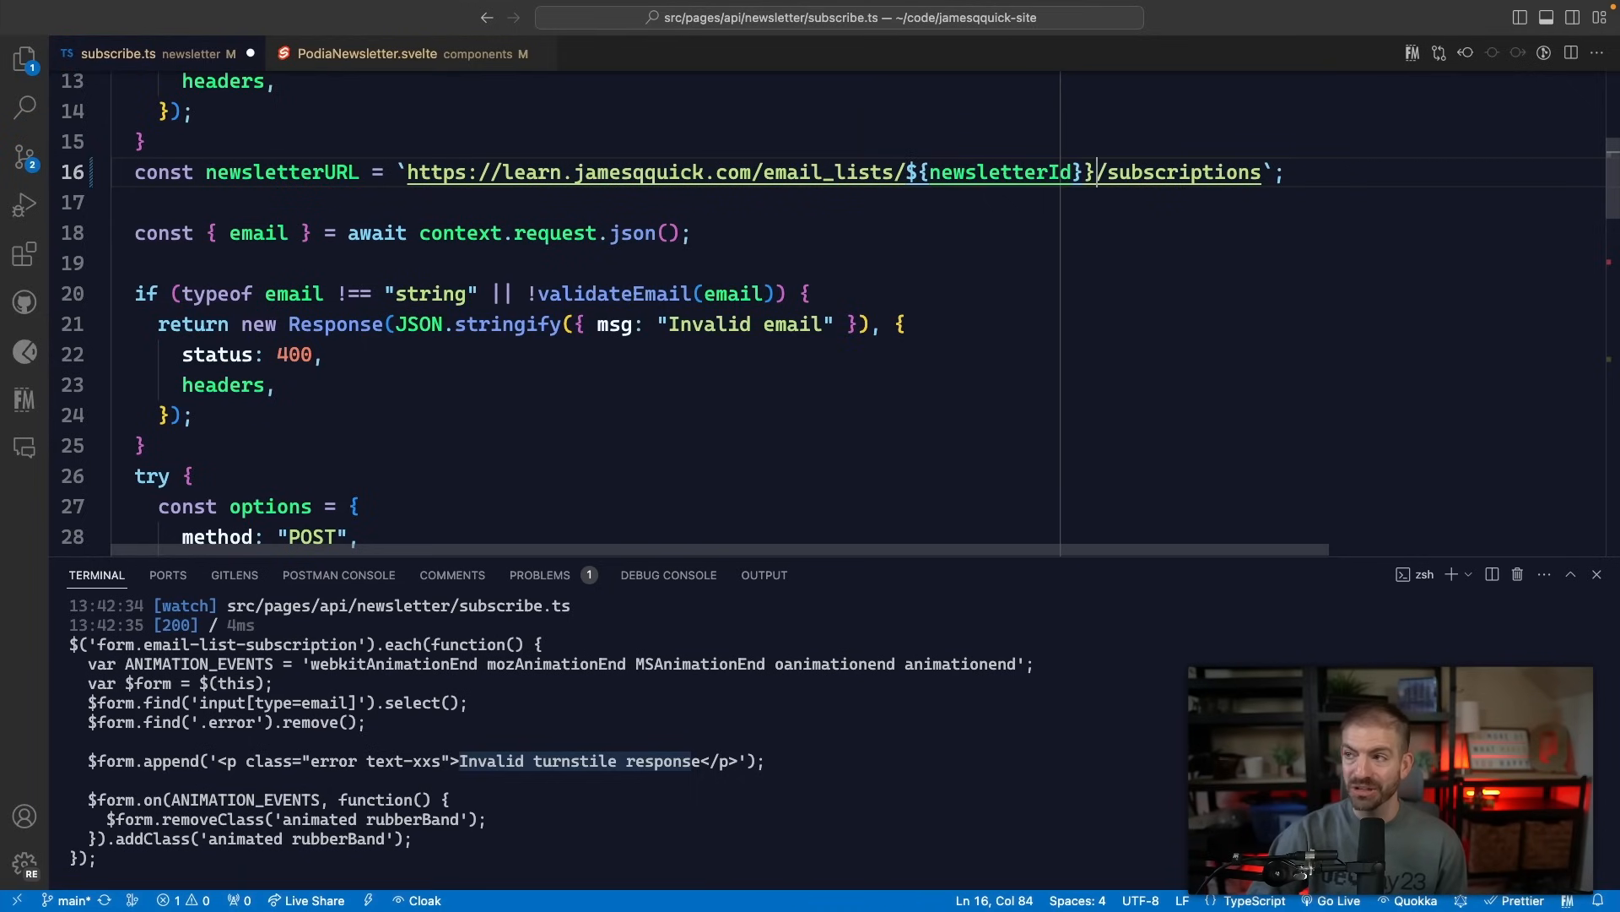
key("Backspace")
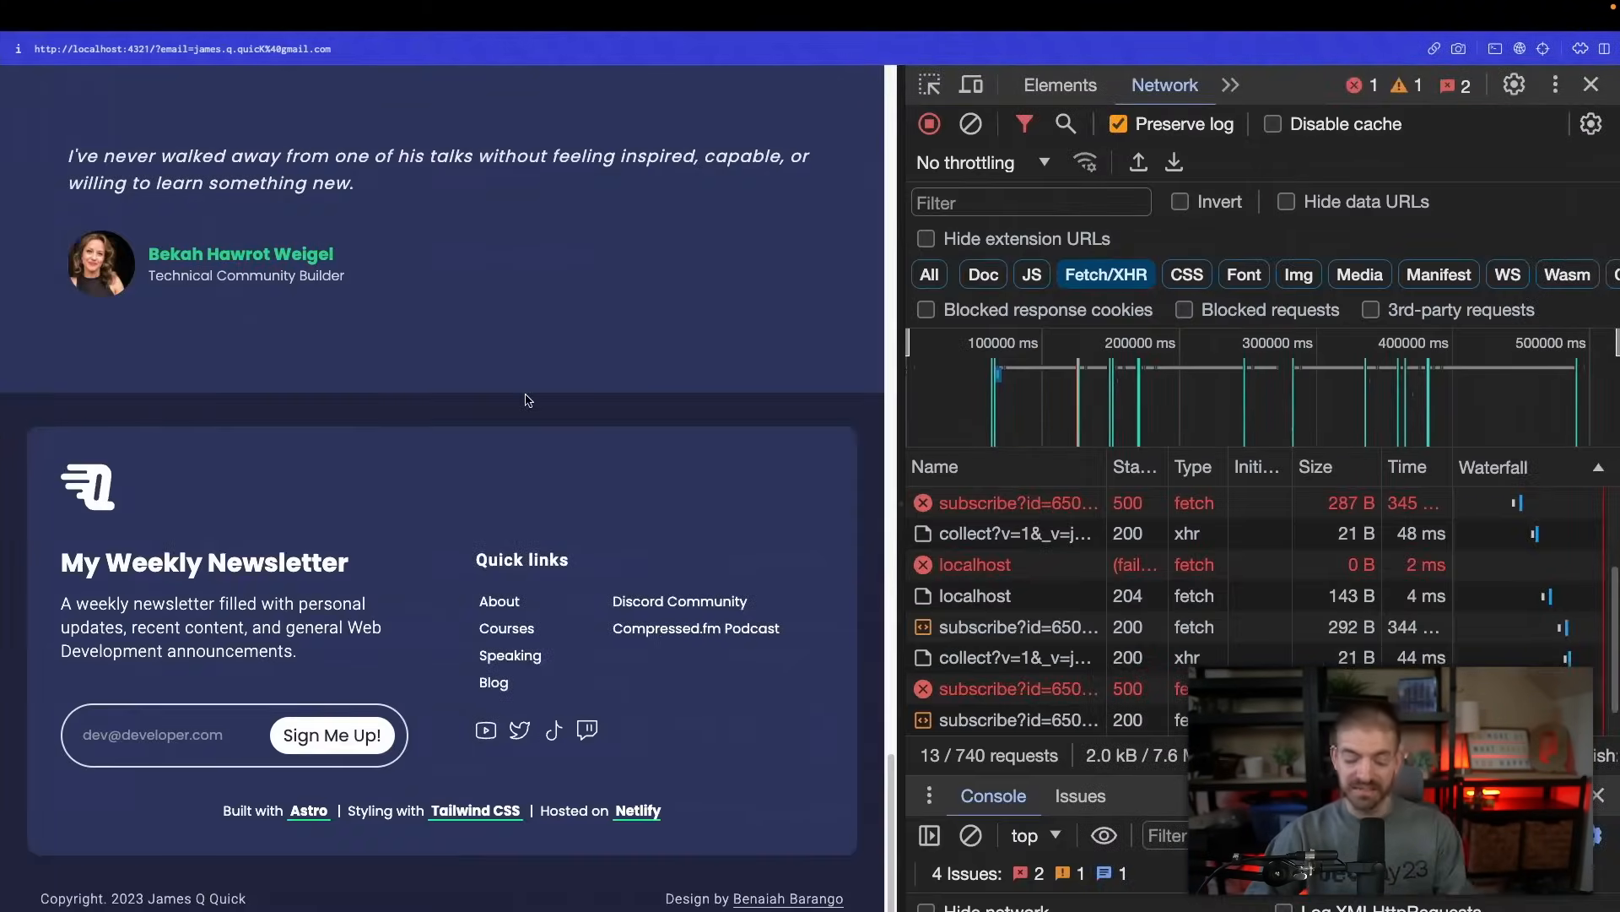
- Submit the live jamesqquick.com newsletter form with an email, redirecting to learn.jamesqquick.com
left_click(1591, 85)
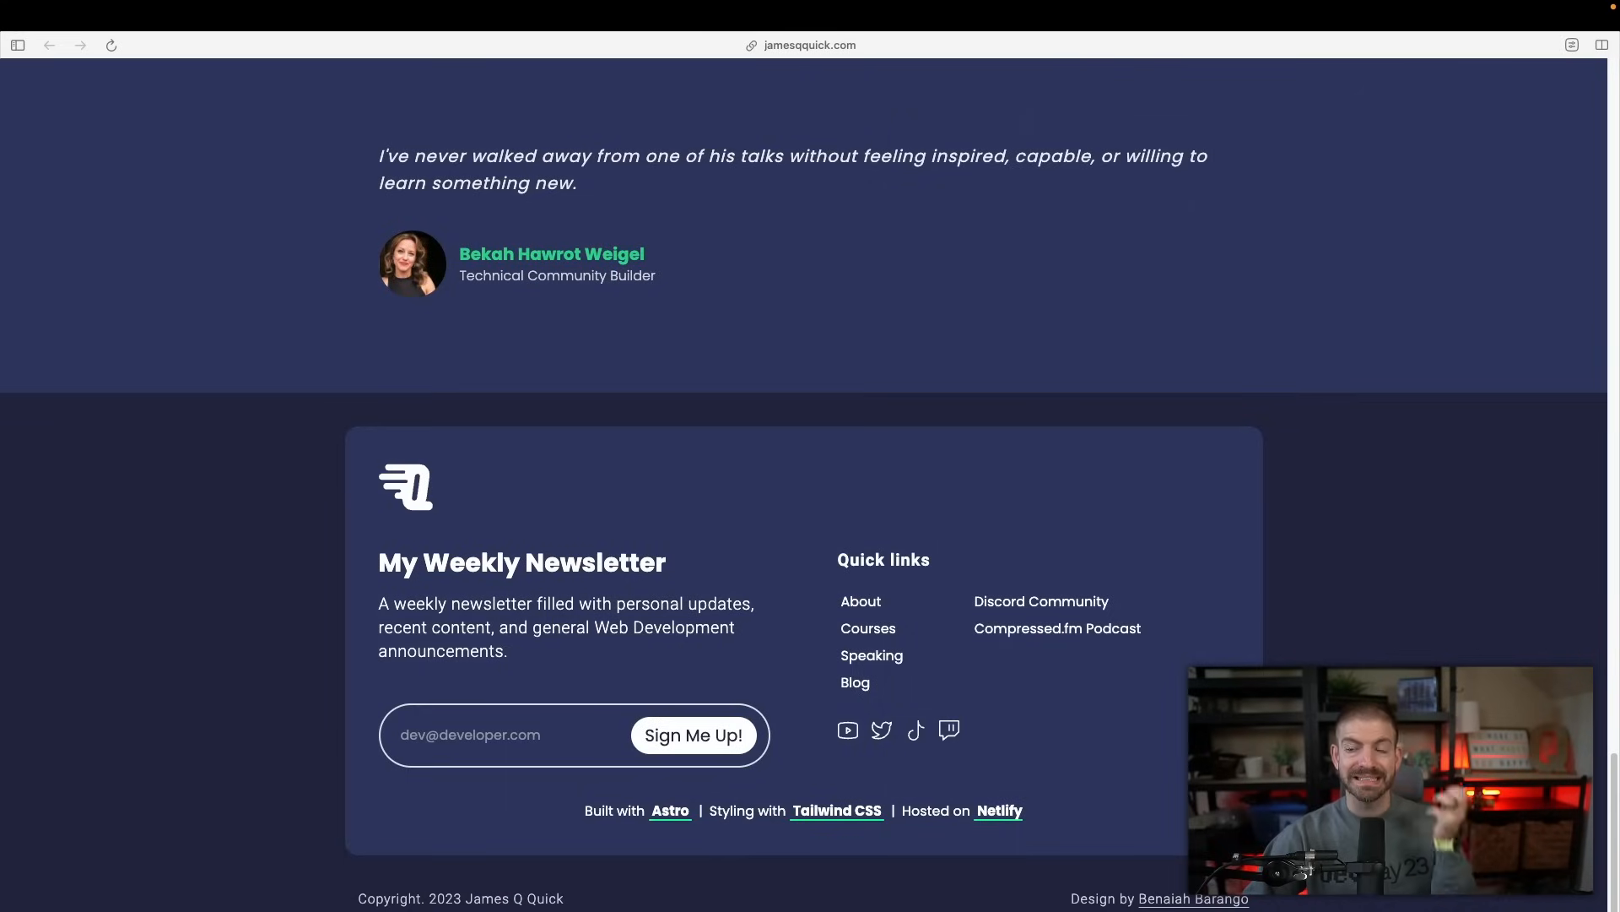
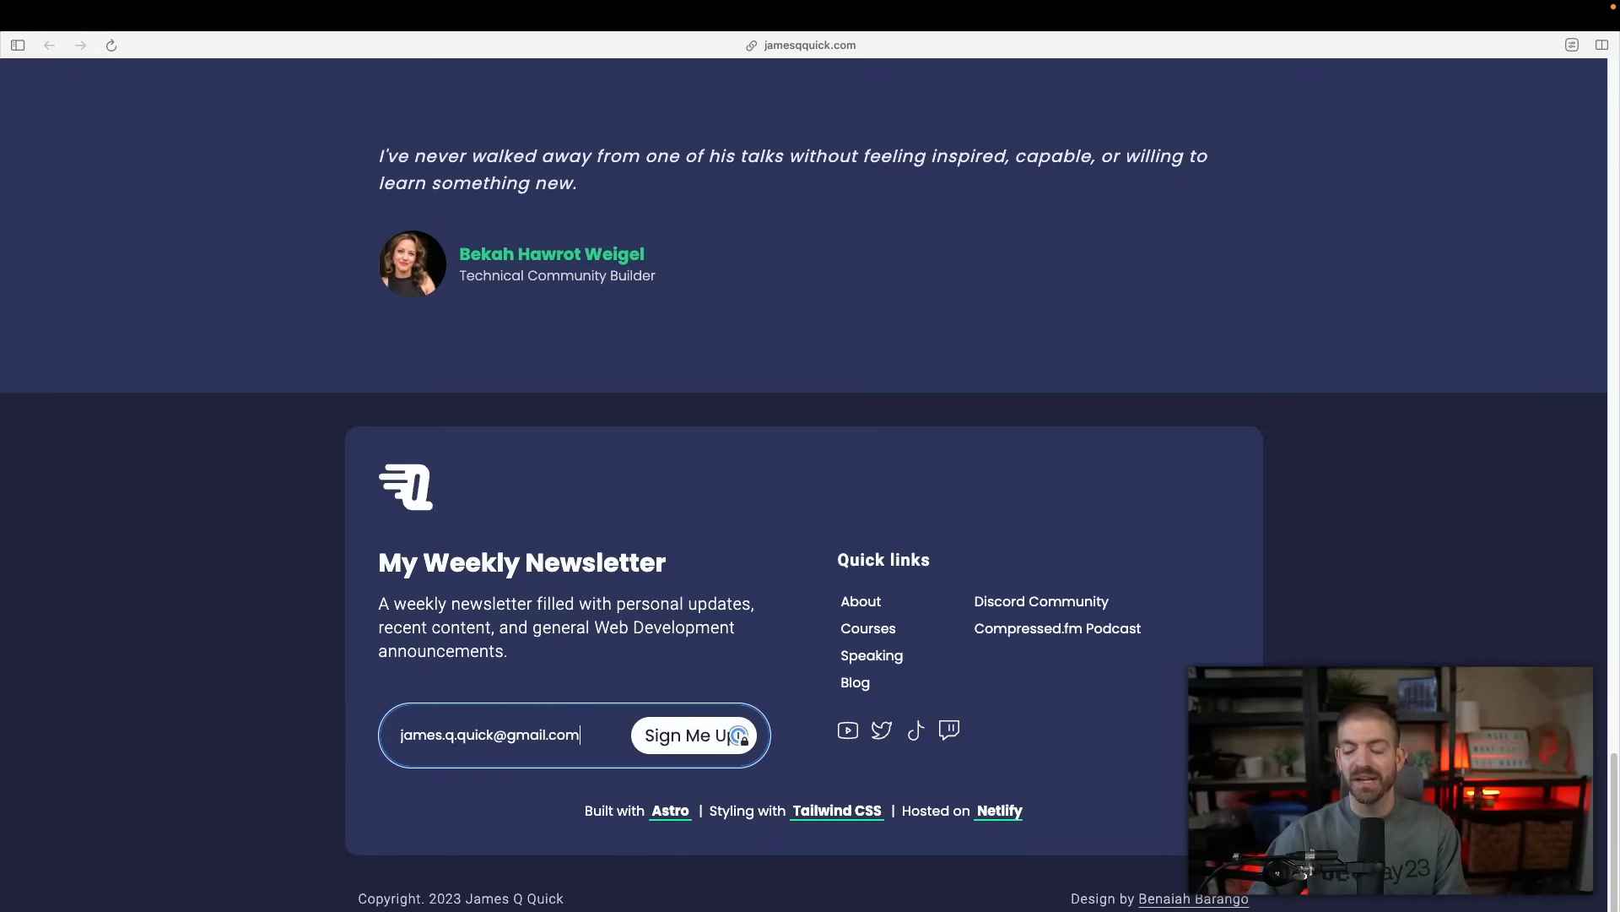
left_click(692, 734)
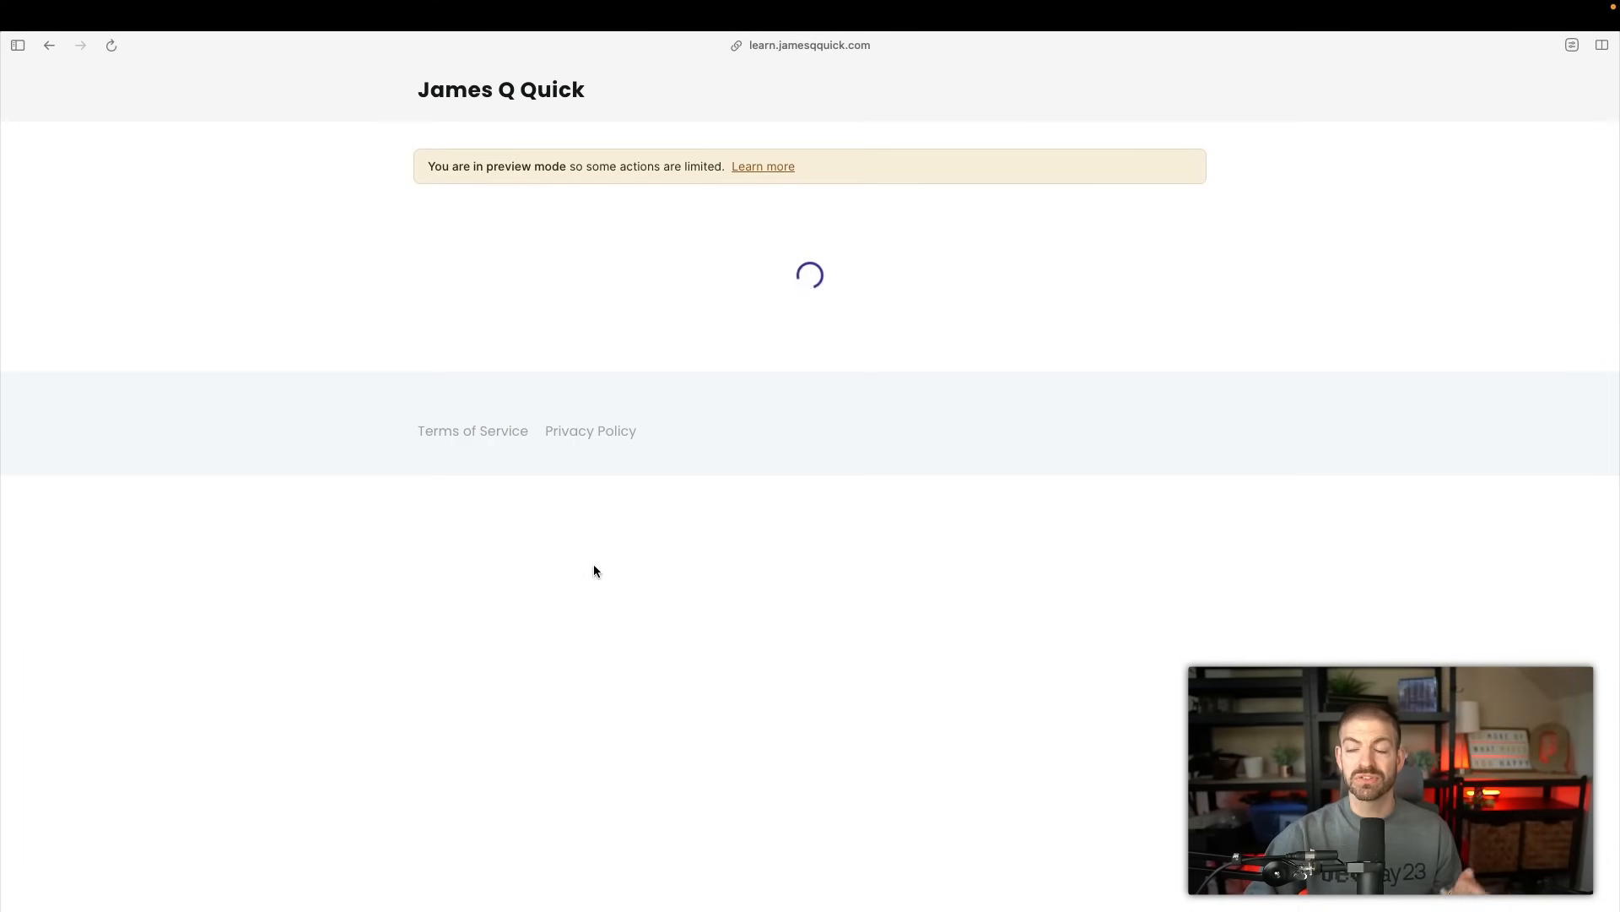